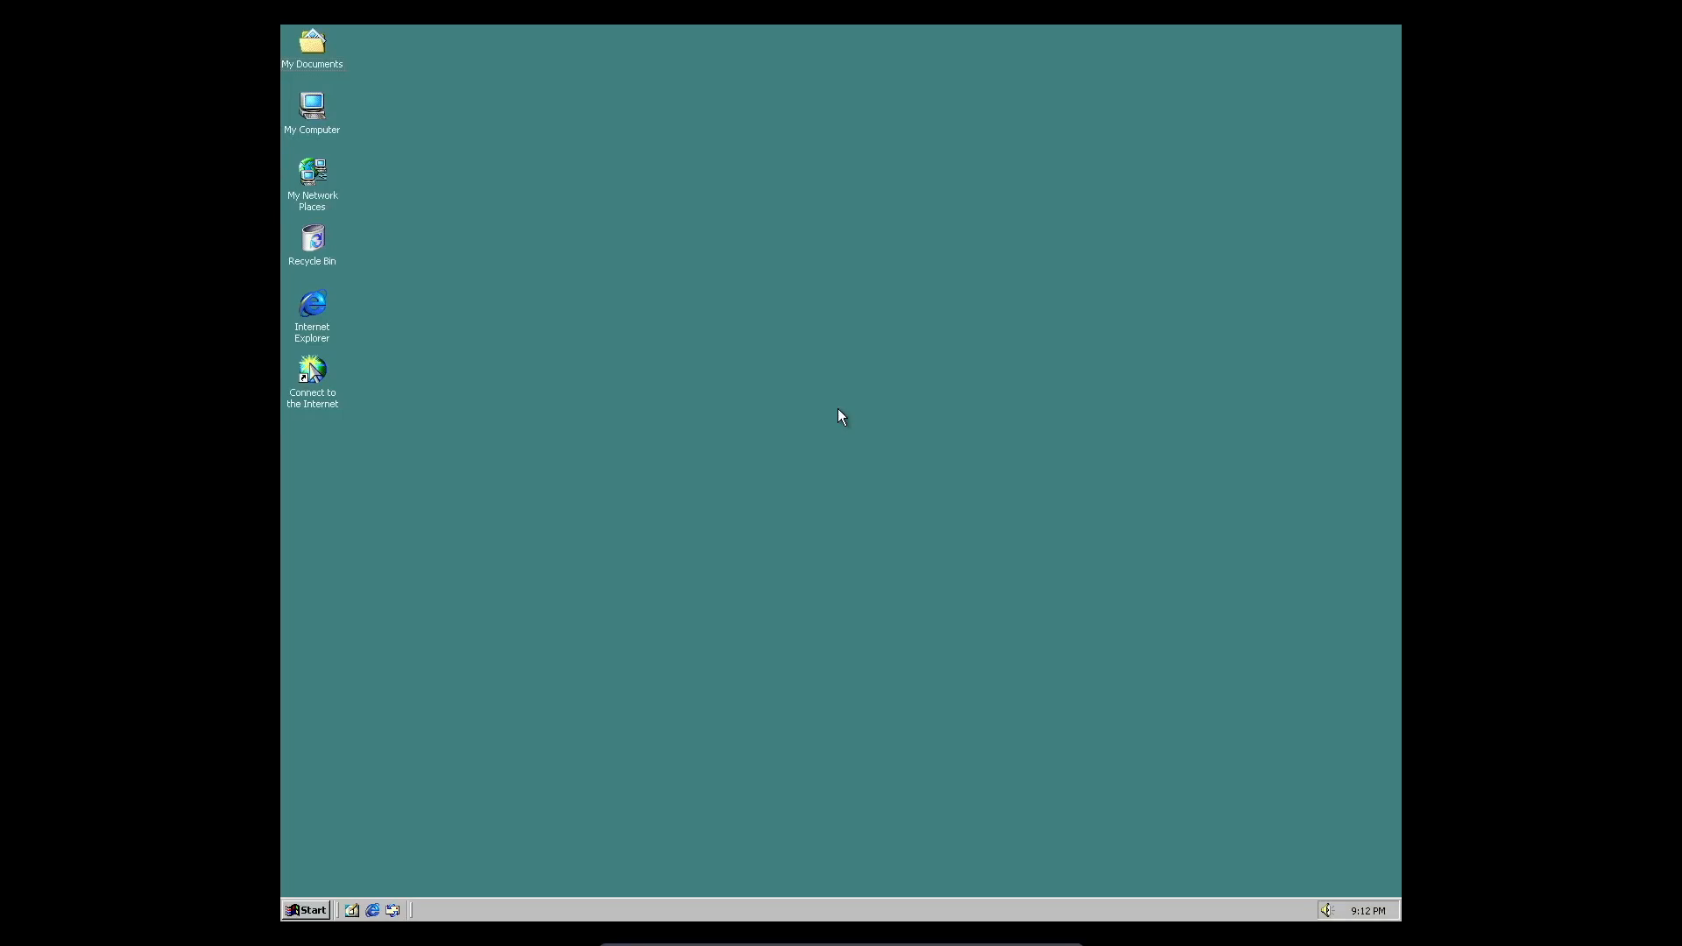
pyautogui.moveTo(607, 533)
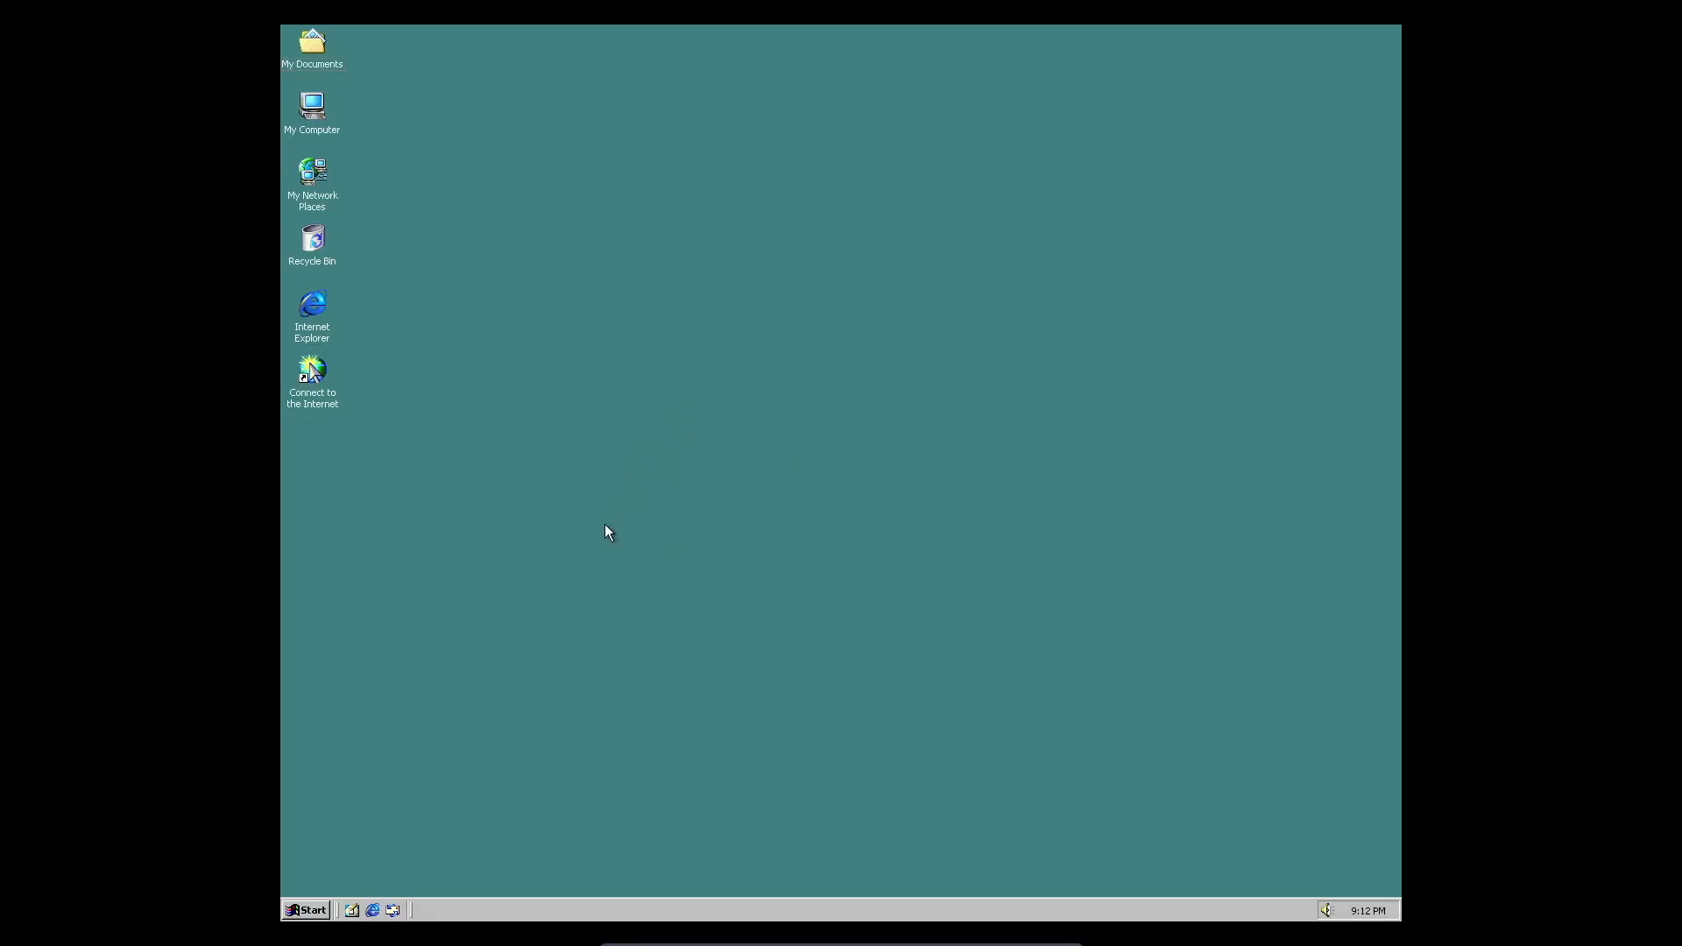
pyautogui.moveTo(617, 574)
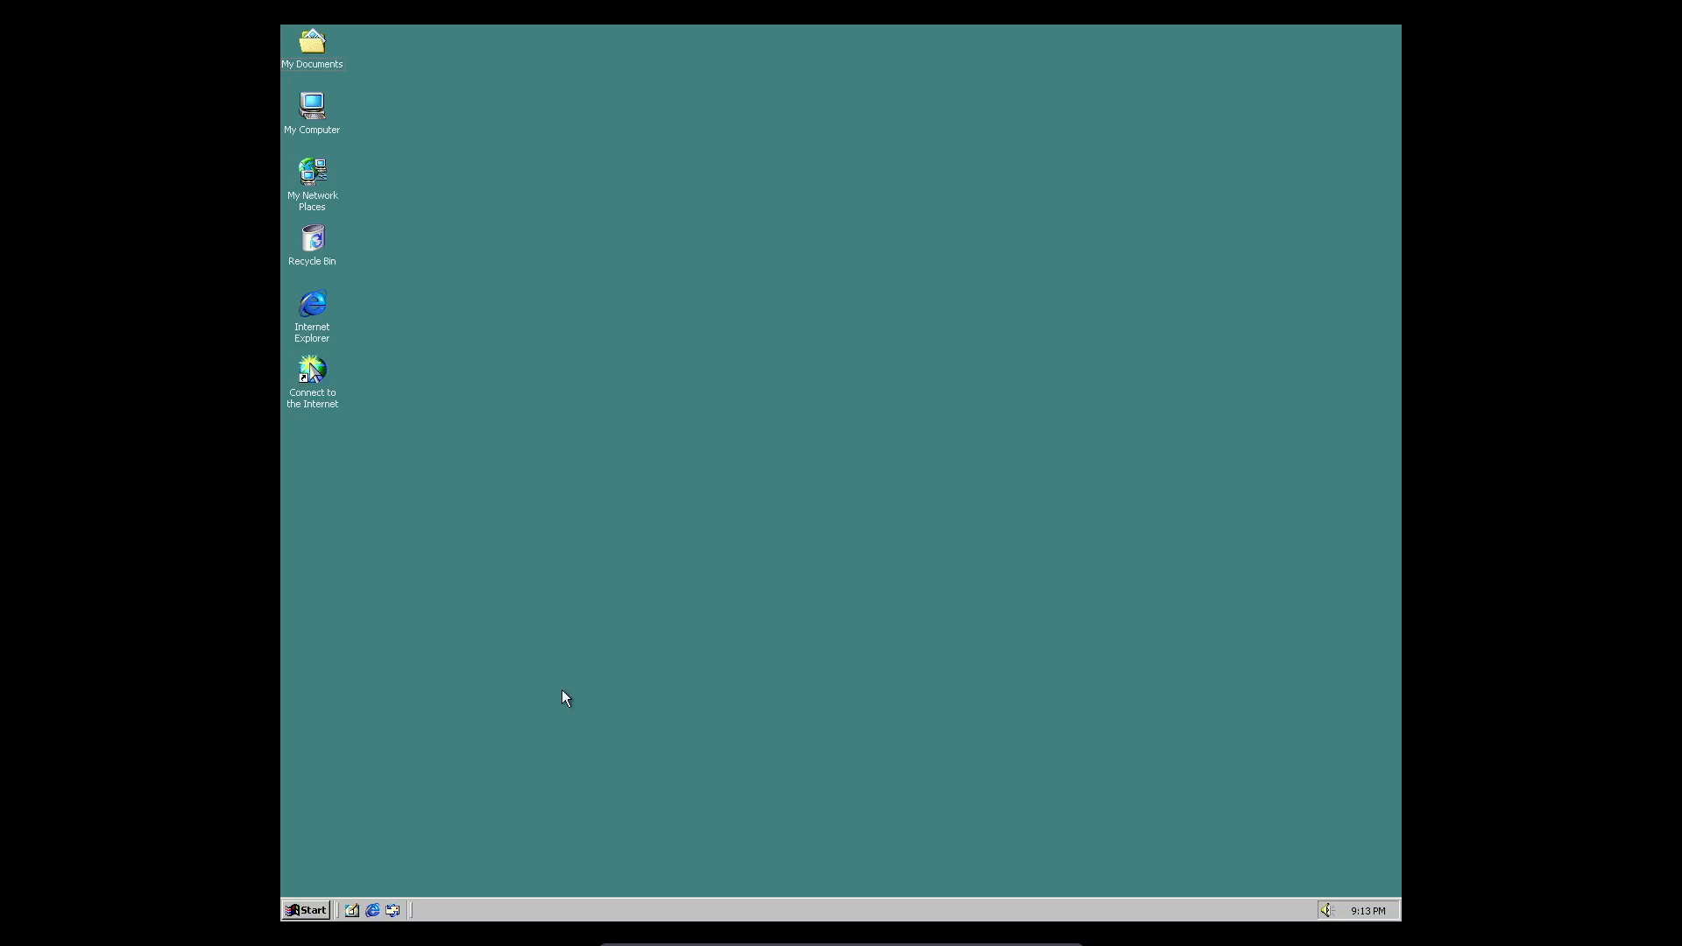
pyautogui.moveTo(641, 597)
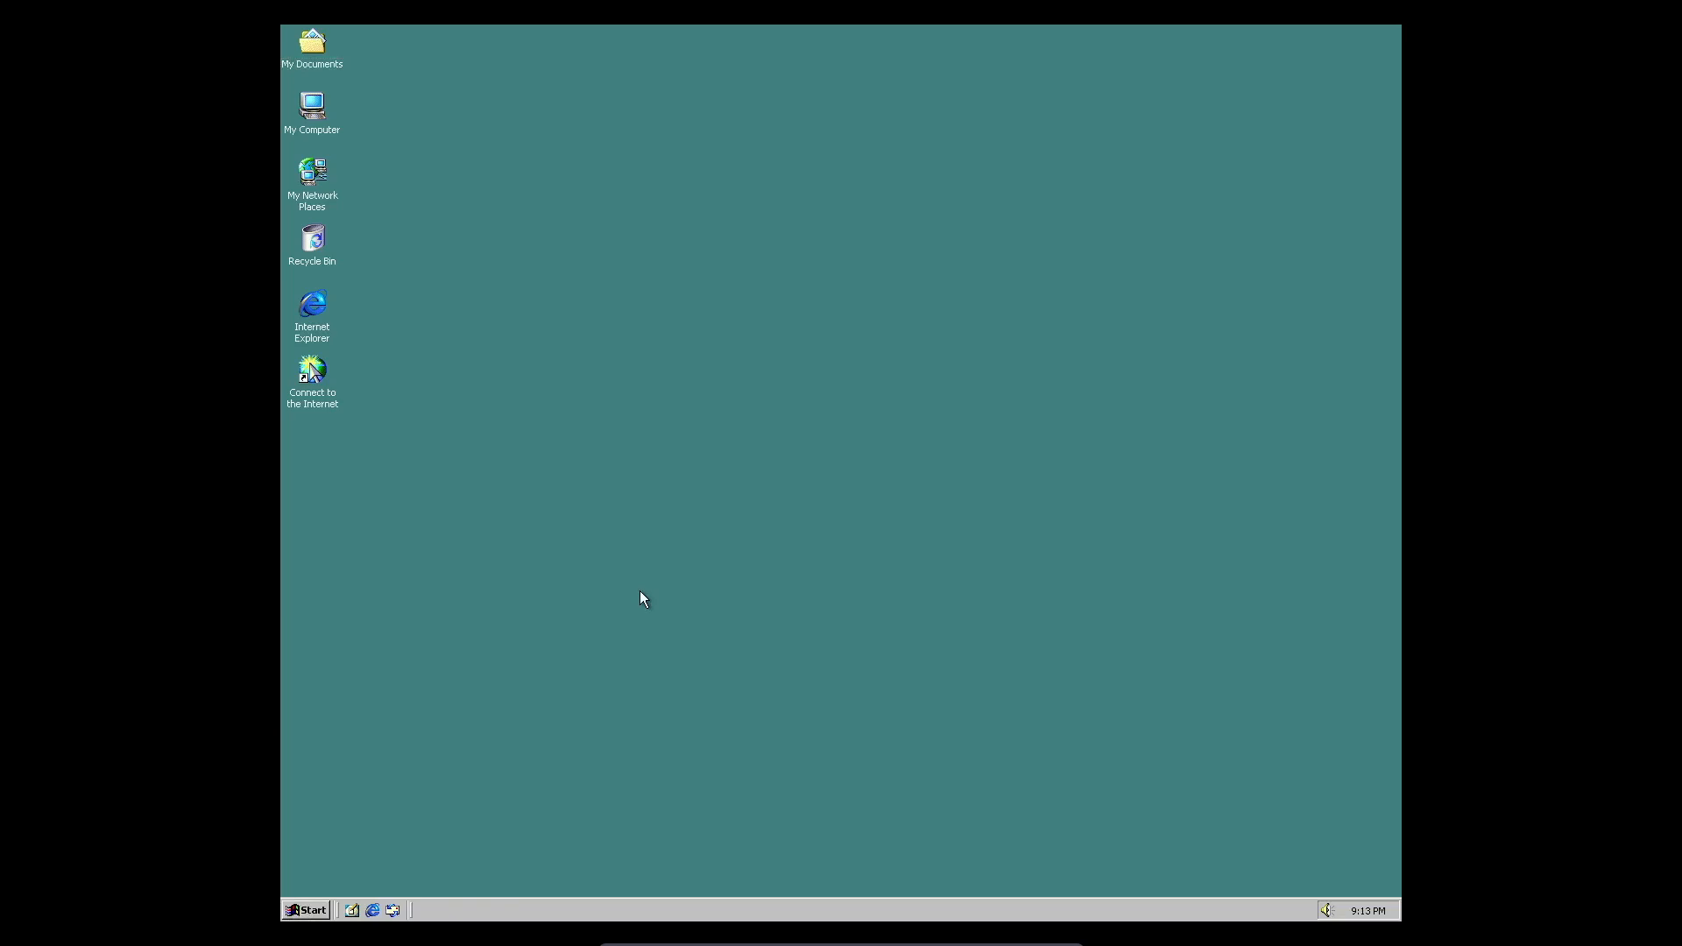
pyautogui.moveTo(879, 785)
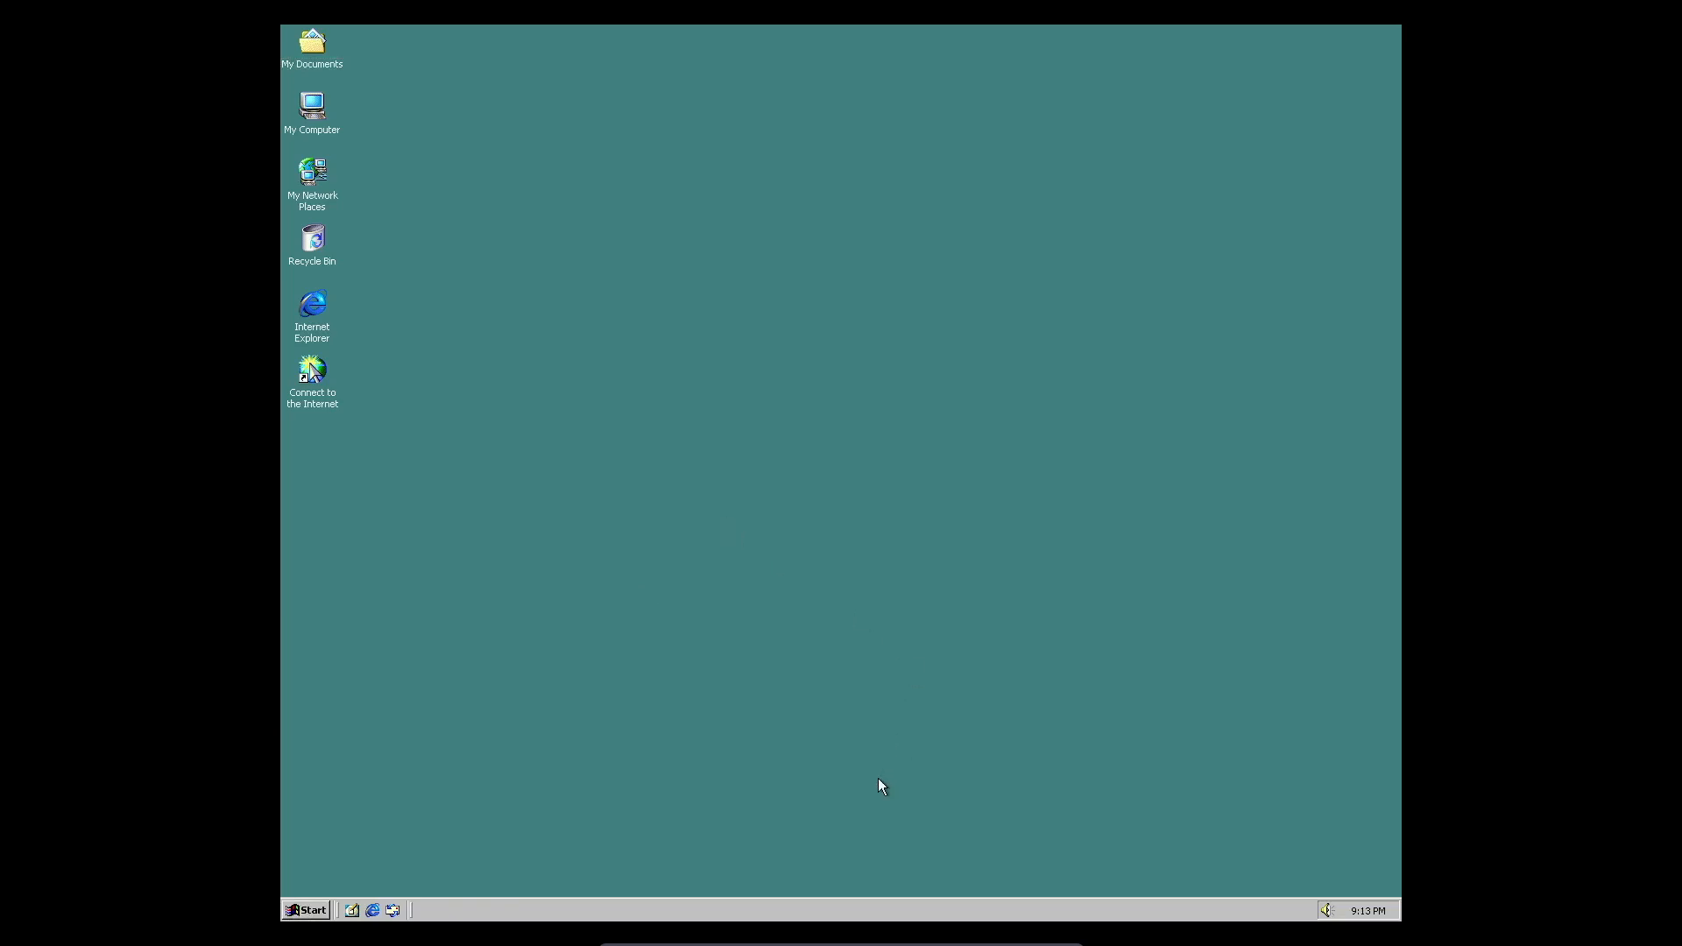
pyautogui.moveTo(897, 790)
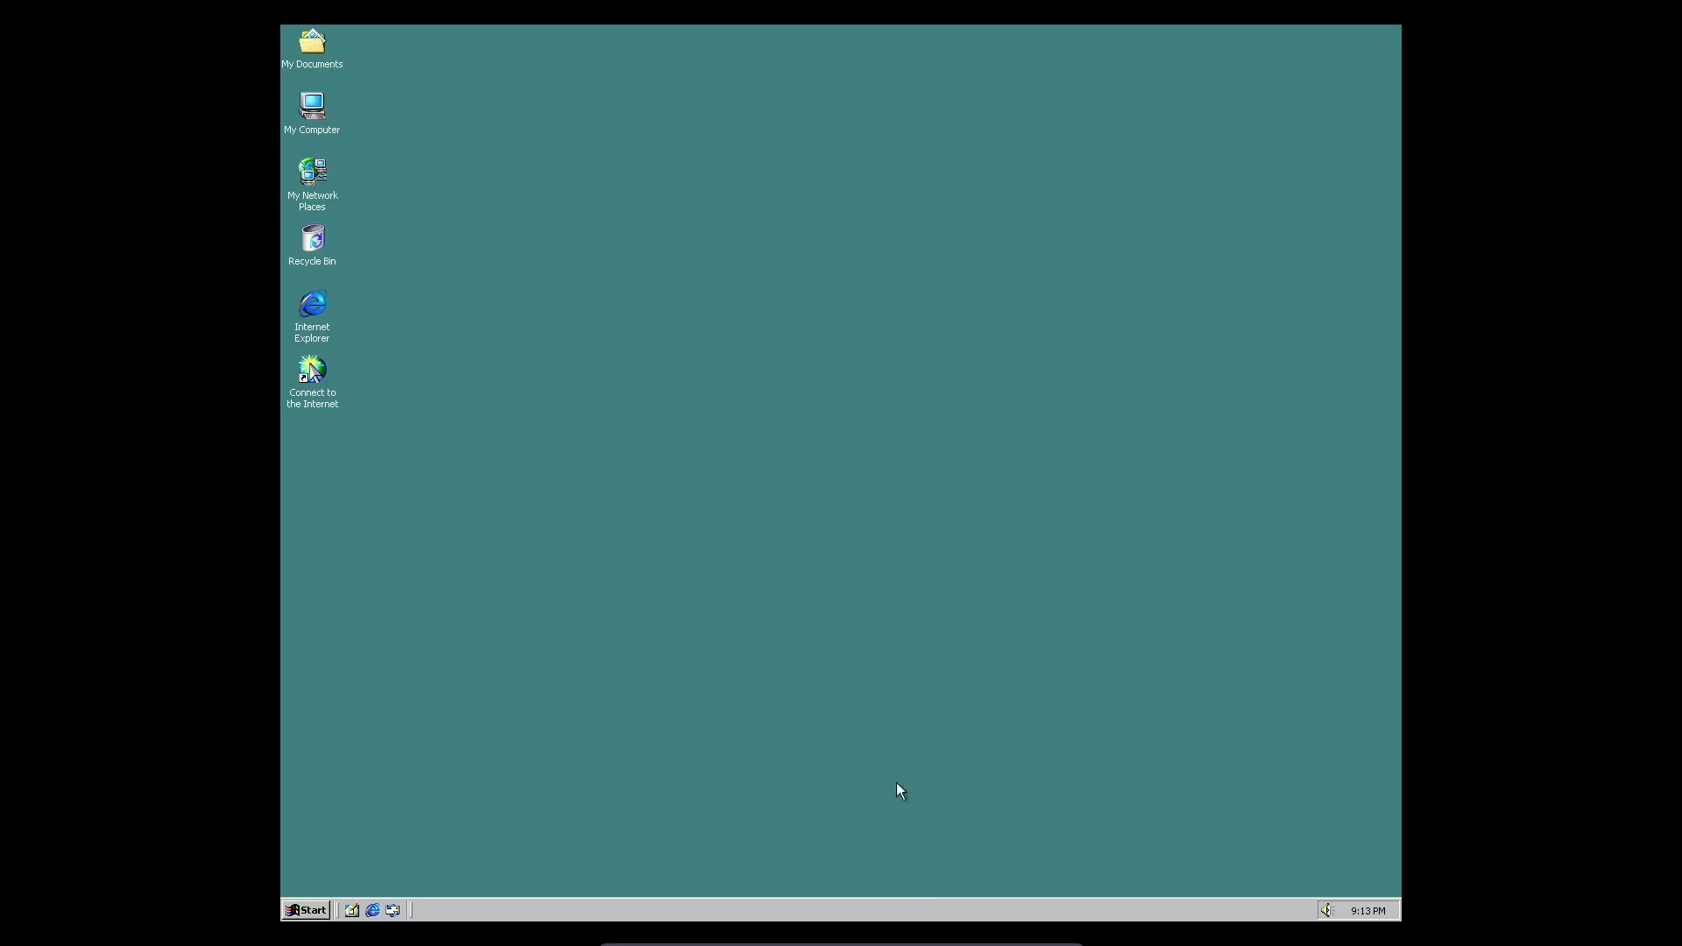
pyautogui.moveTo(362, 203)
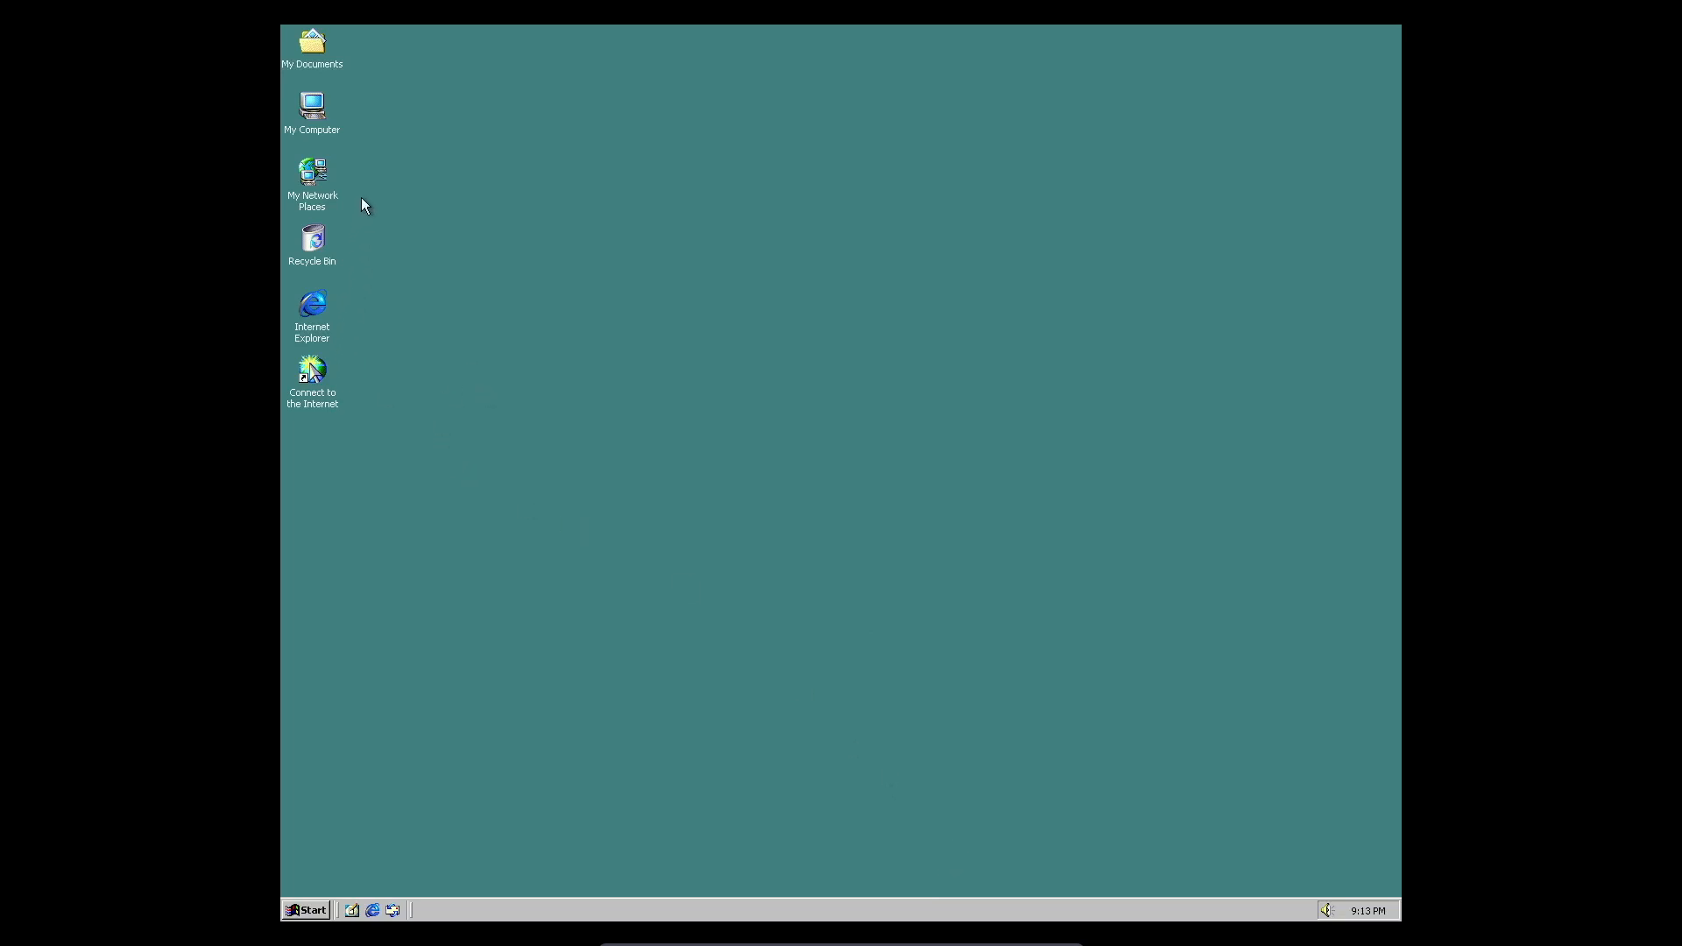
pyautogui.moveTo(292, 445)
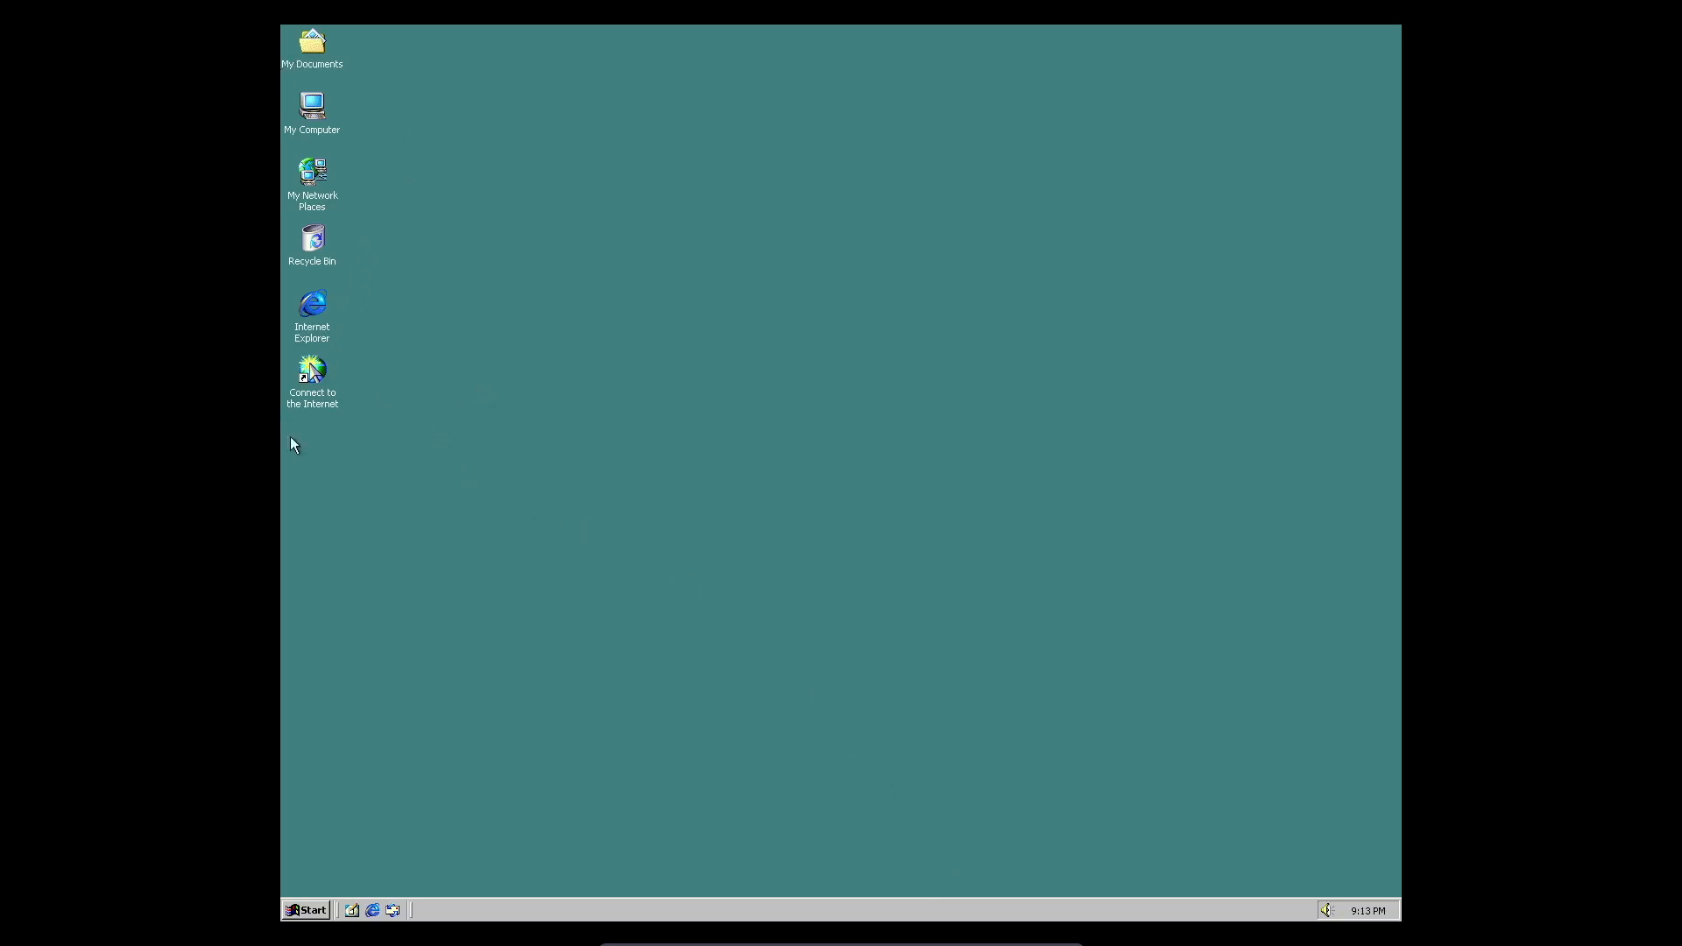
# Step: Browse the disc chooser into ISOs > Windows and load the Windows XP image into the optical drive
pyautogui.click(308, 910)
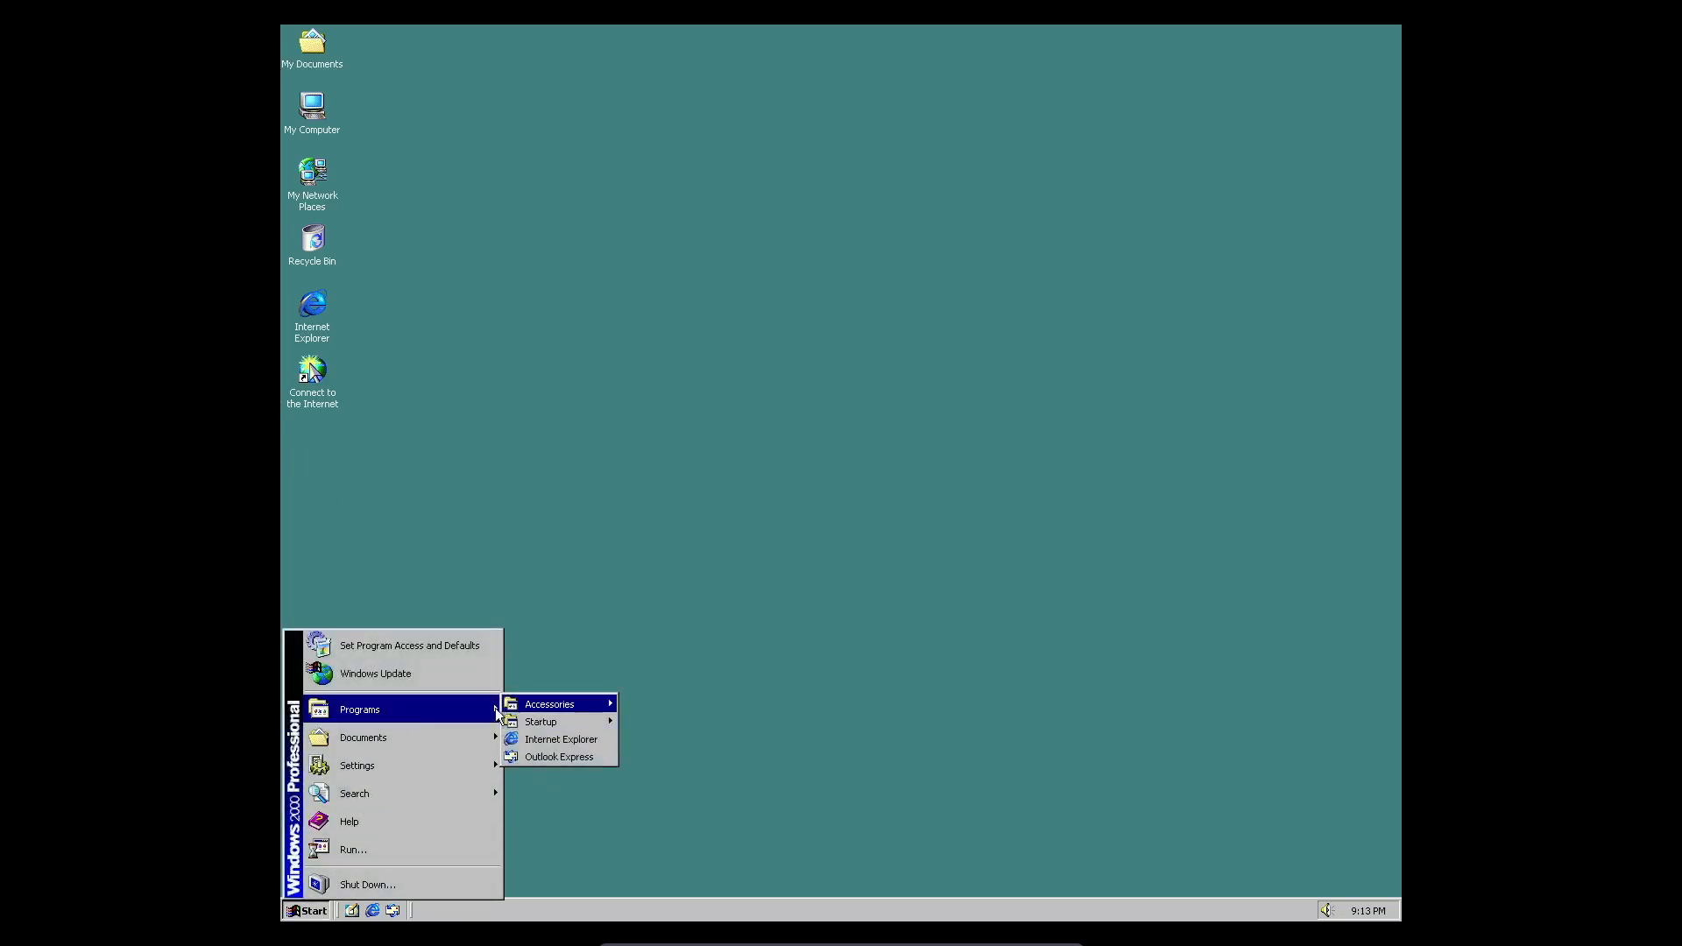
pyautogui.click(877, 912)
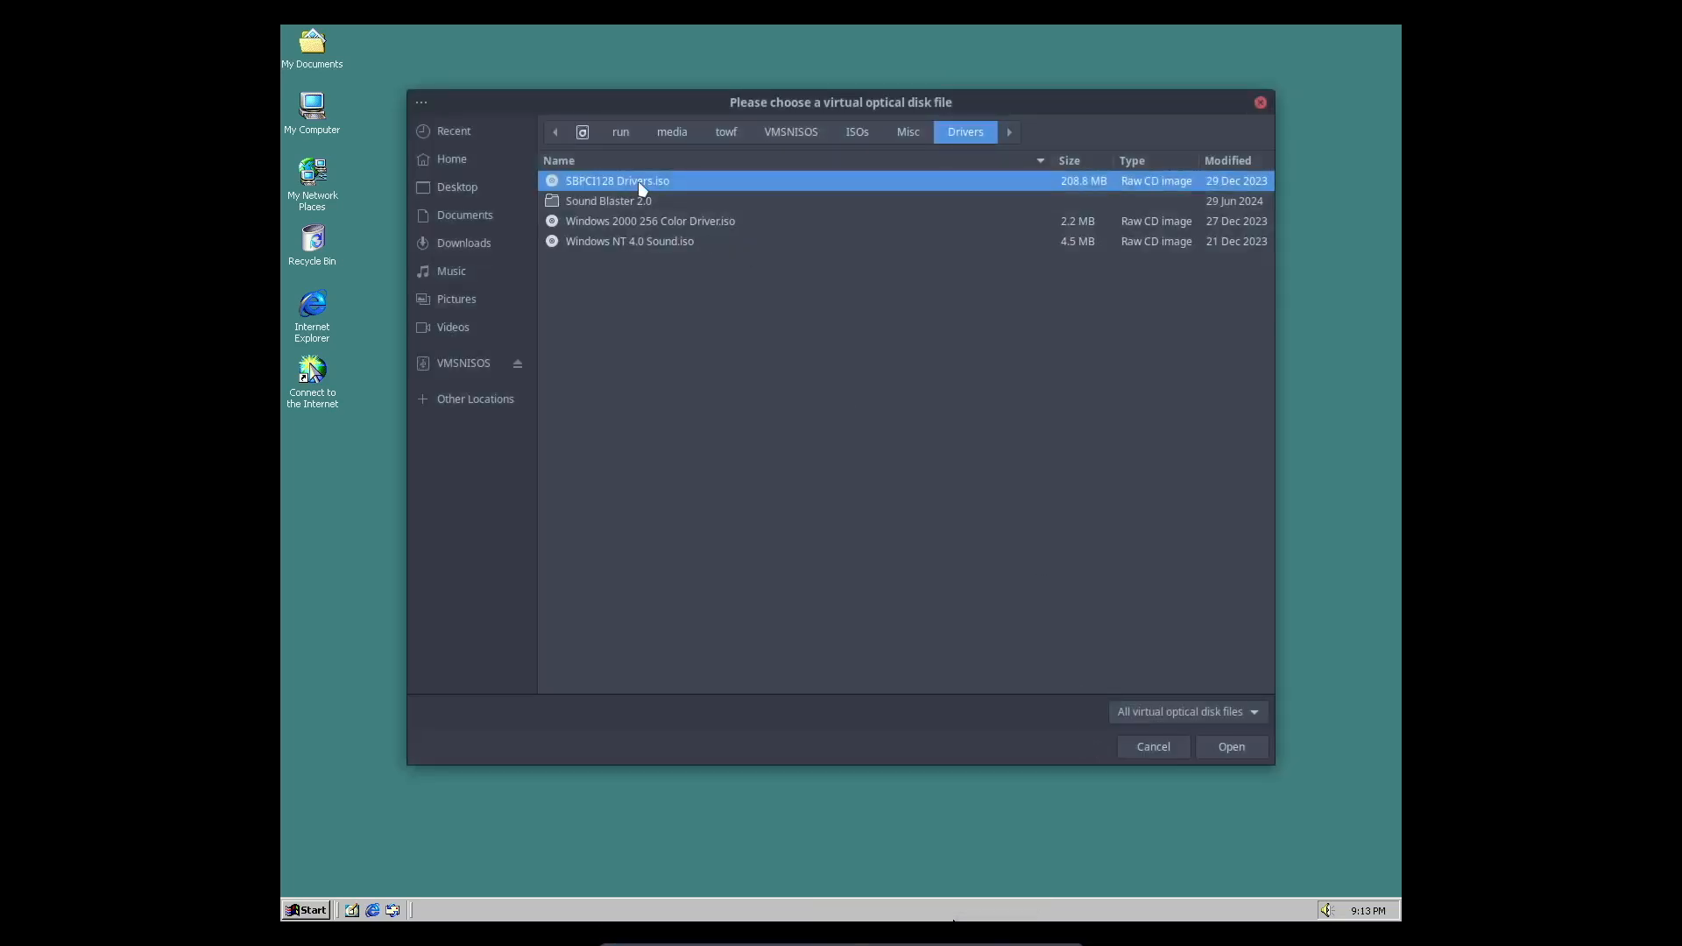
pyautogui.click(857, 131)
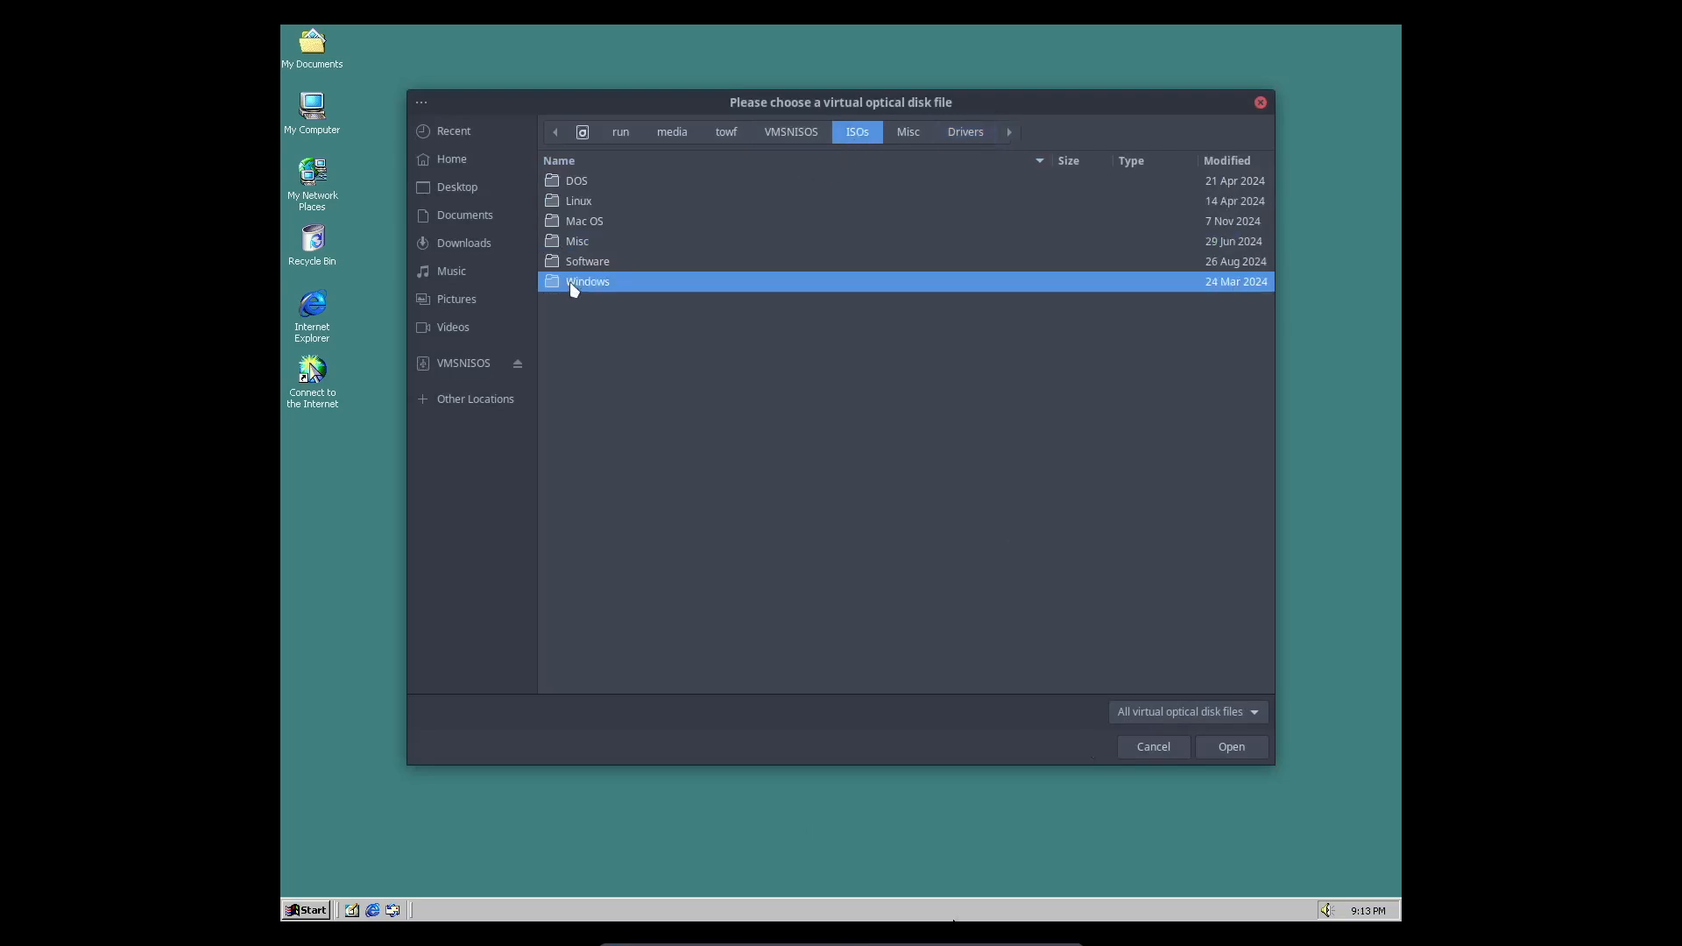
pyautogui.doubleClick(589, 281)
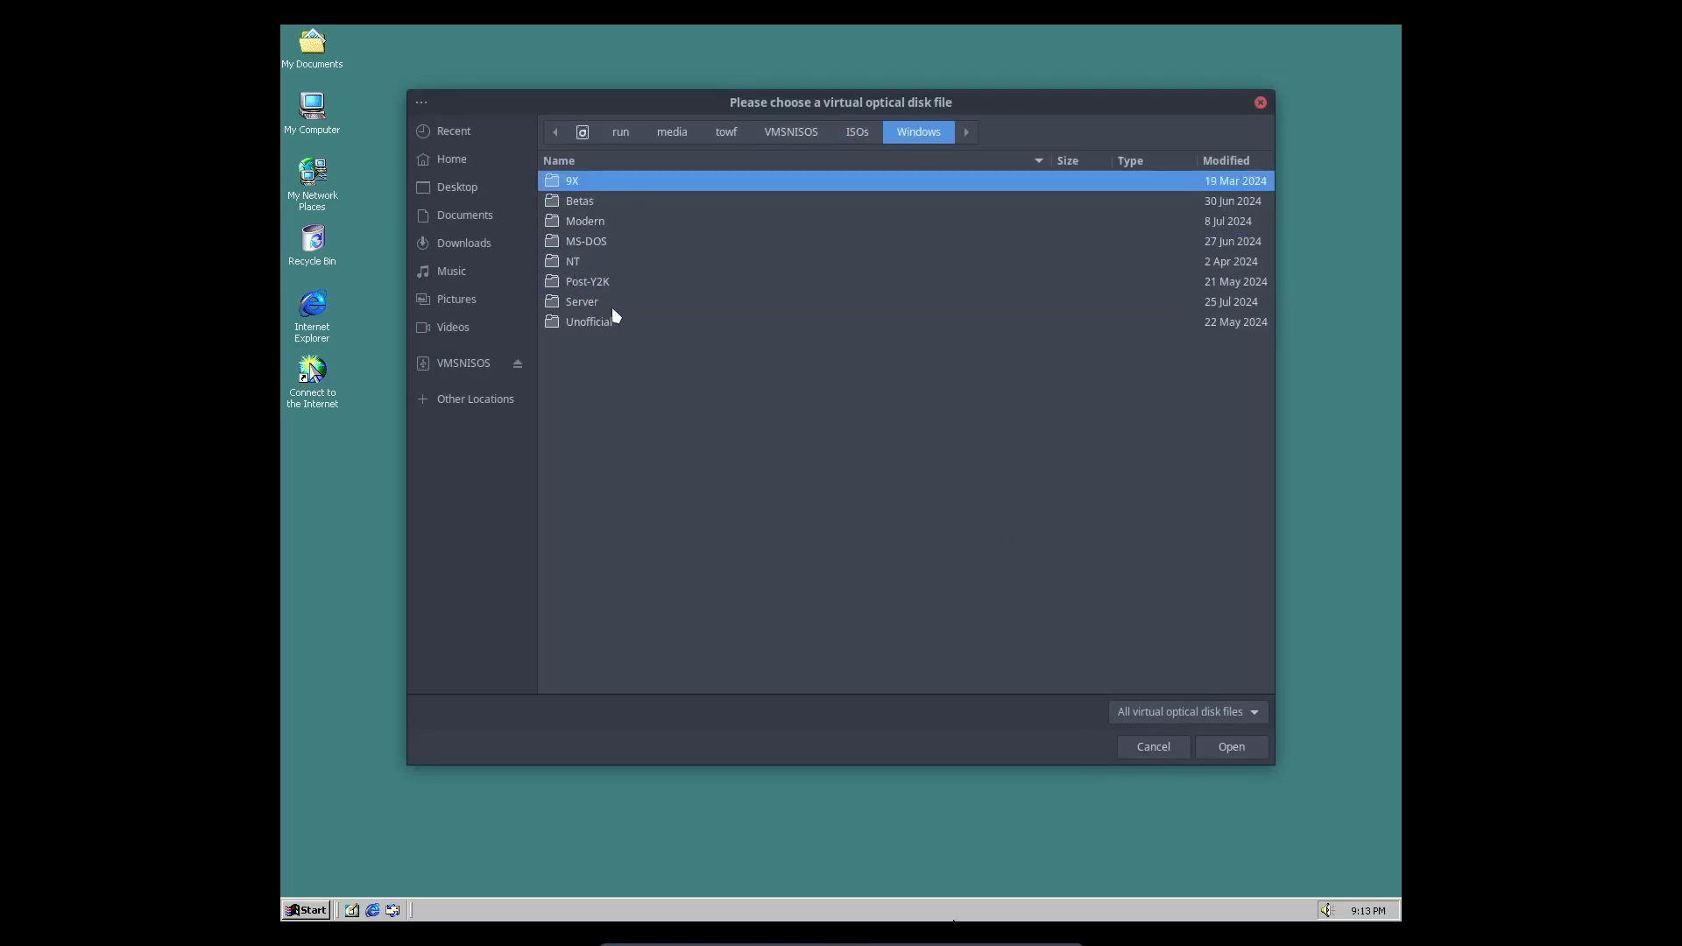
pyautogui.doubleClick(589, 280)
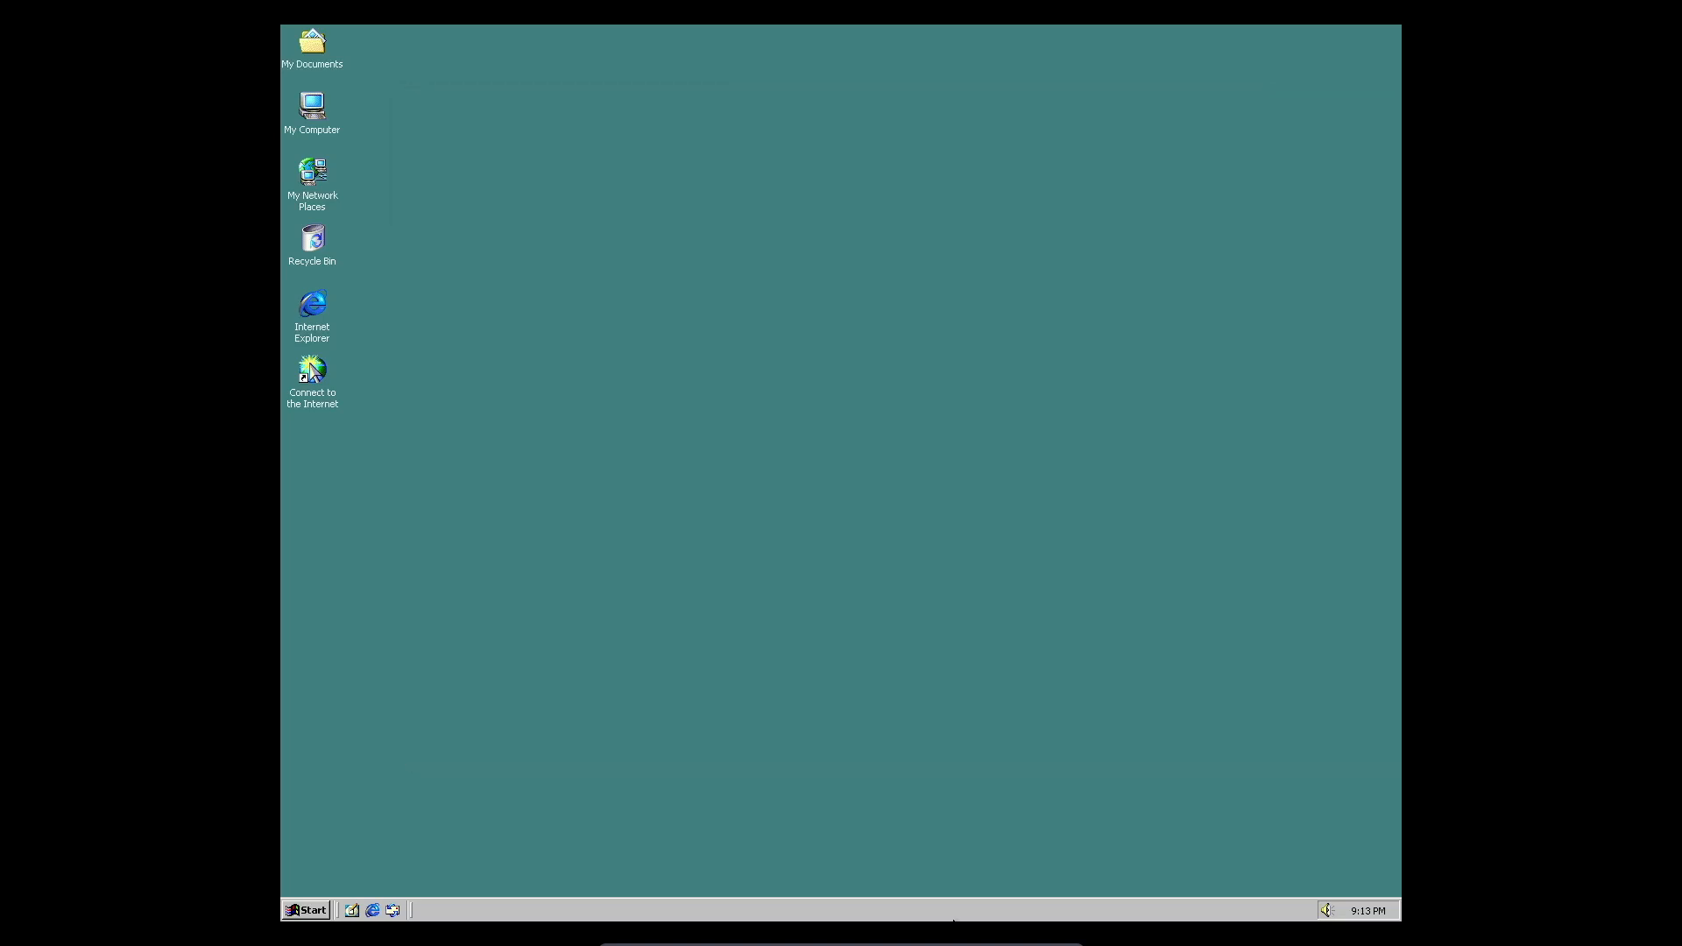
pyautogui.moveTo(653, 313)
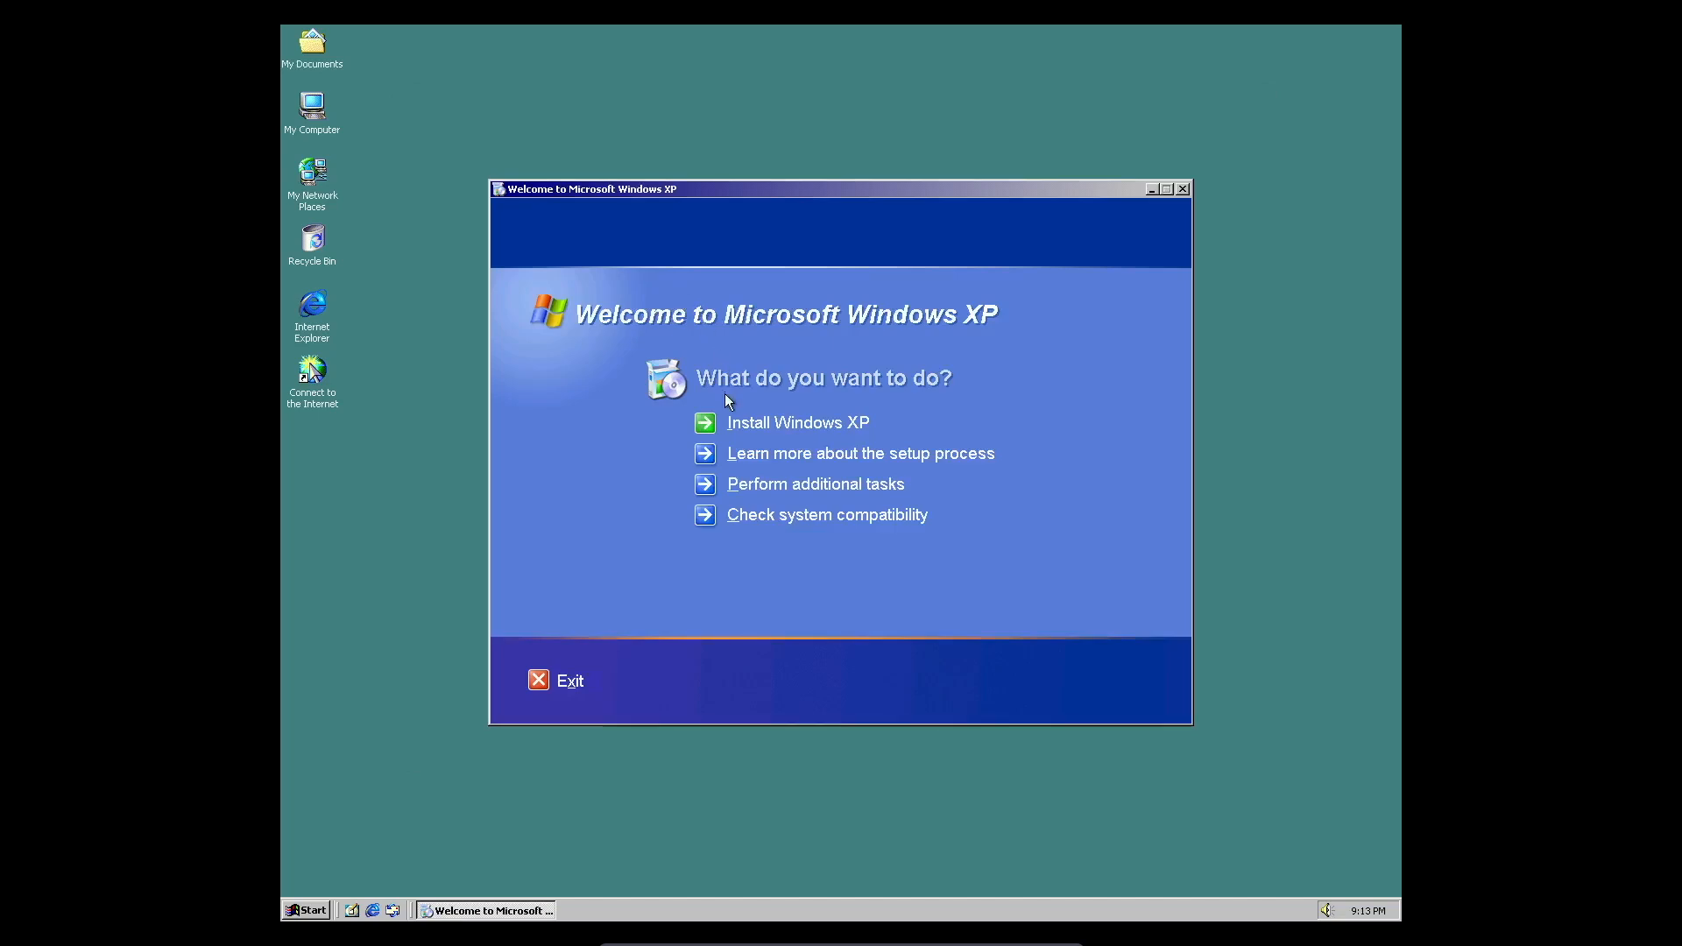
# Step: Begin the Windows XP upgrade install, accept the license and submit the product key
pyautogui.click(797, 422)
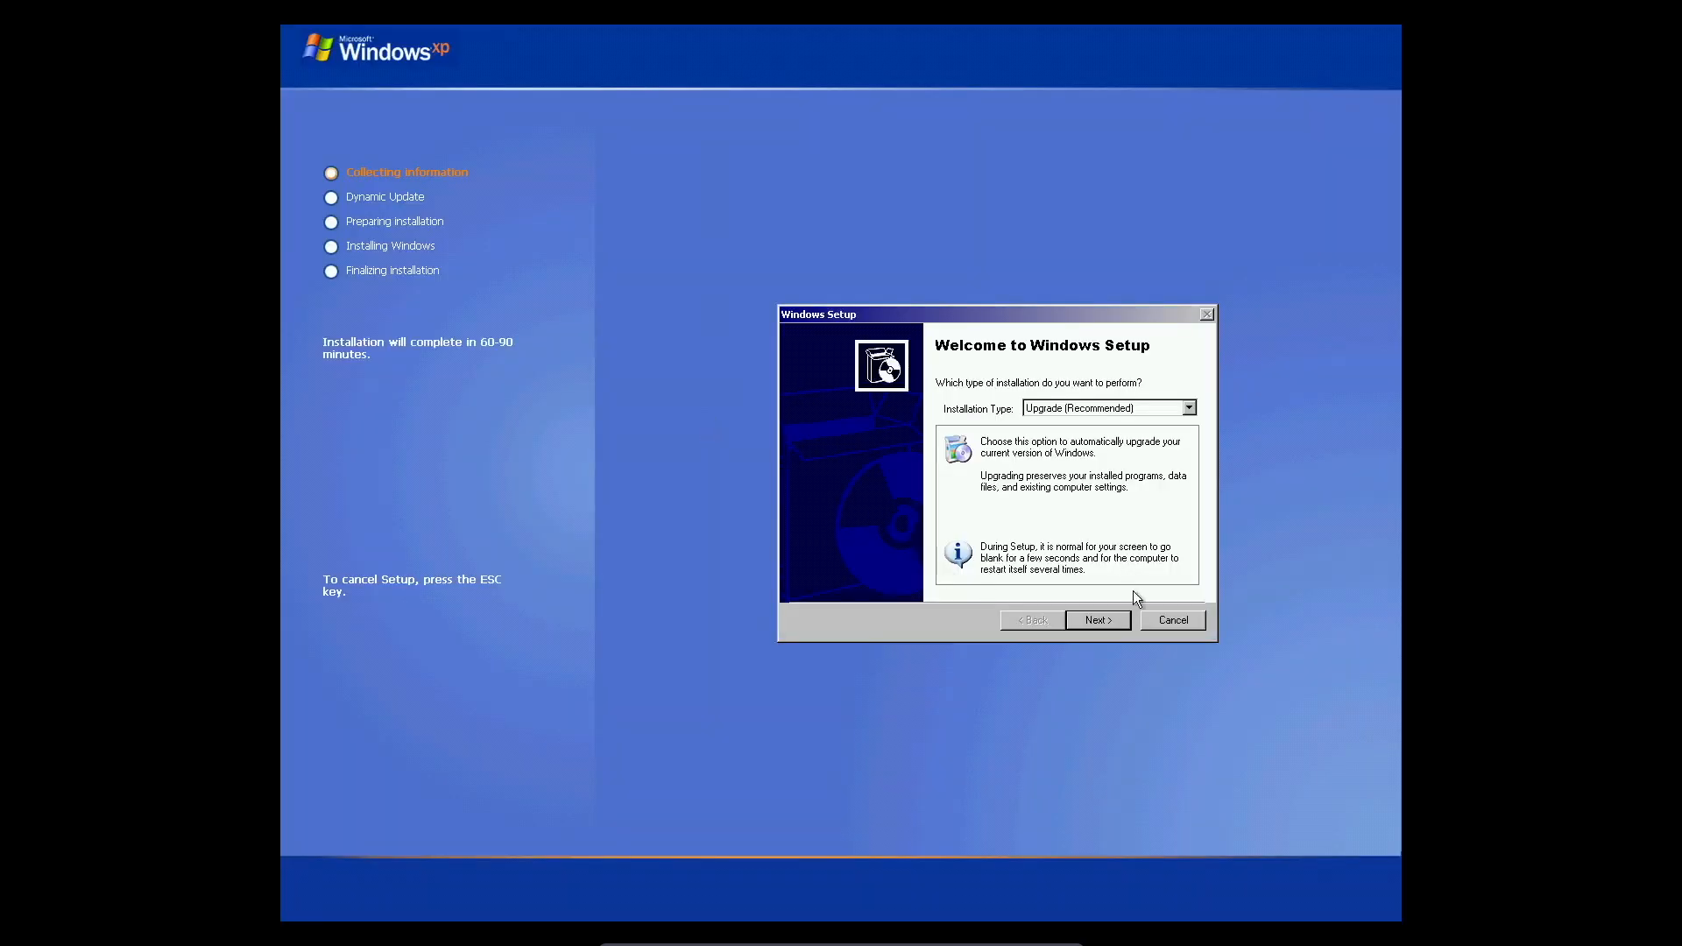
pyautogui.click(1097, 620)
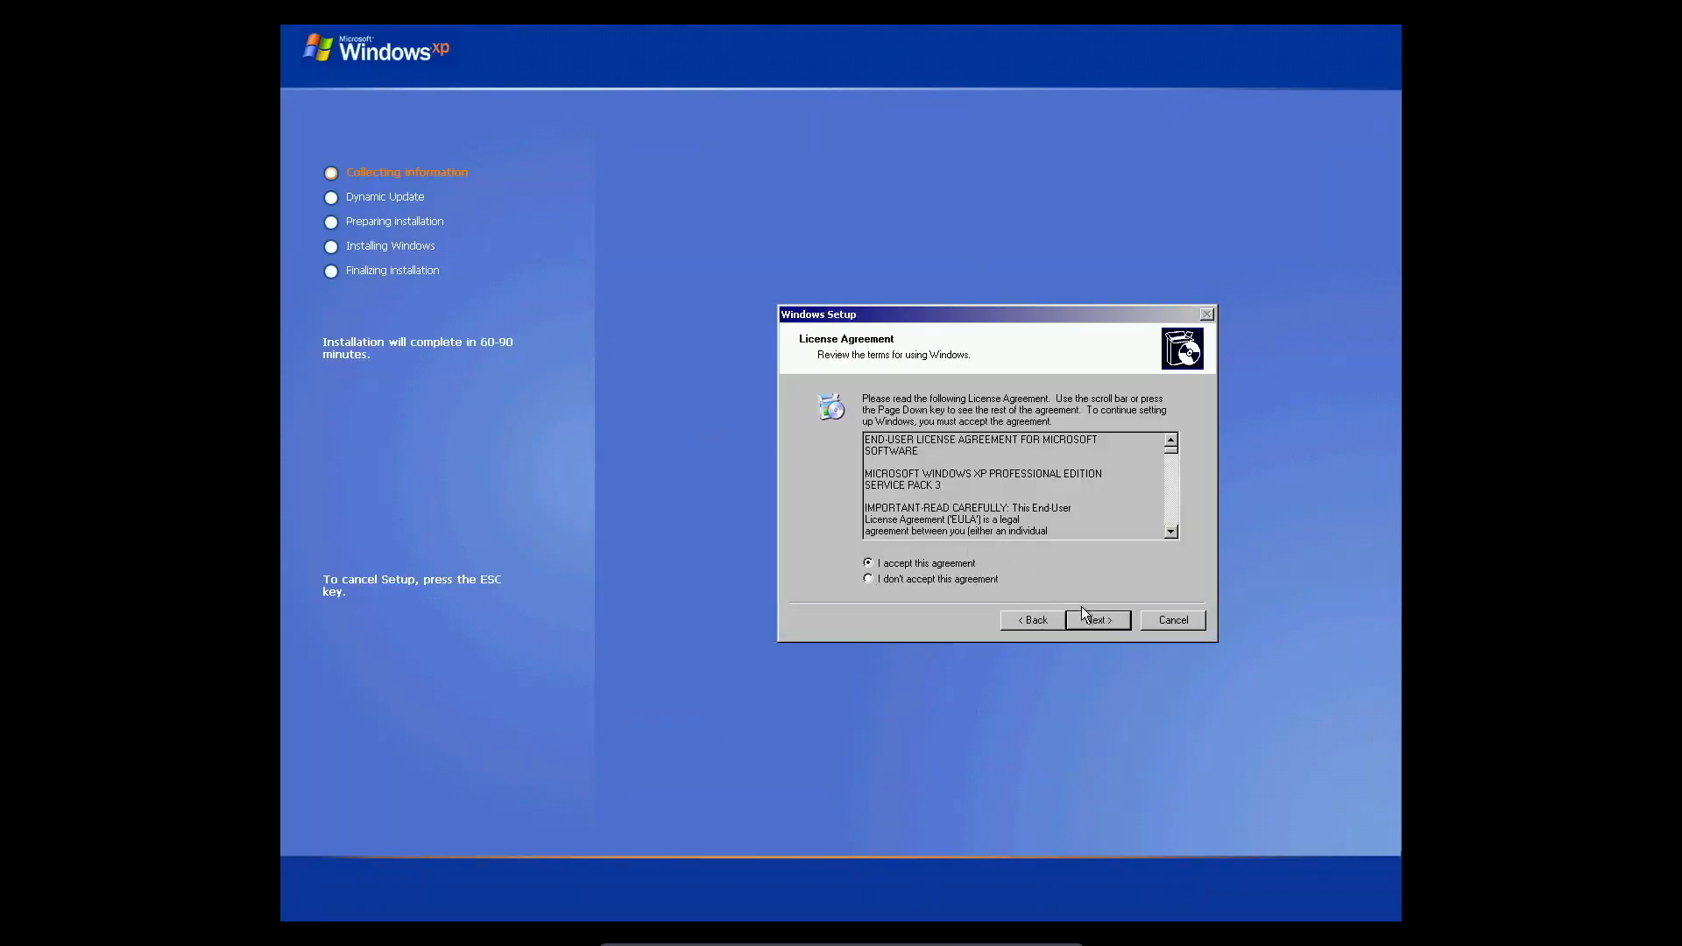
pyautogui.click(1095, 620)
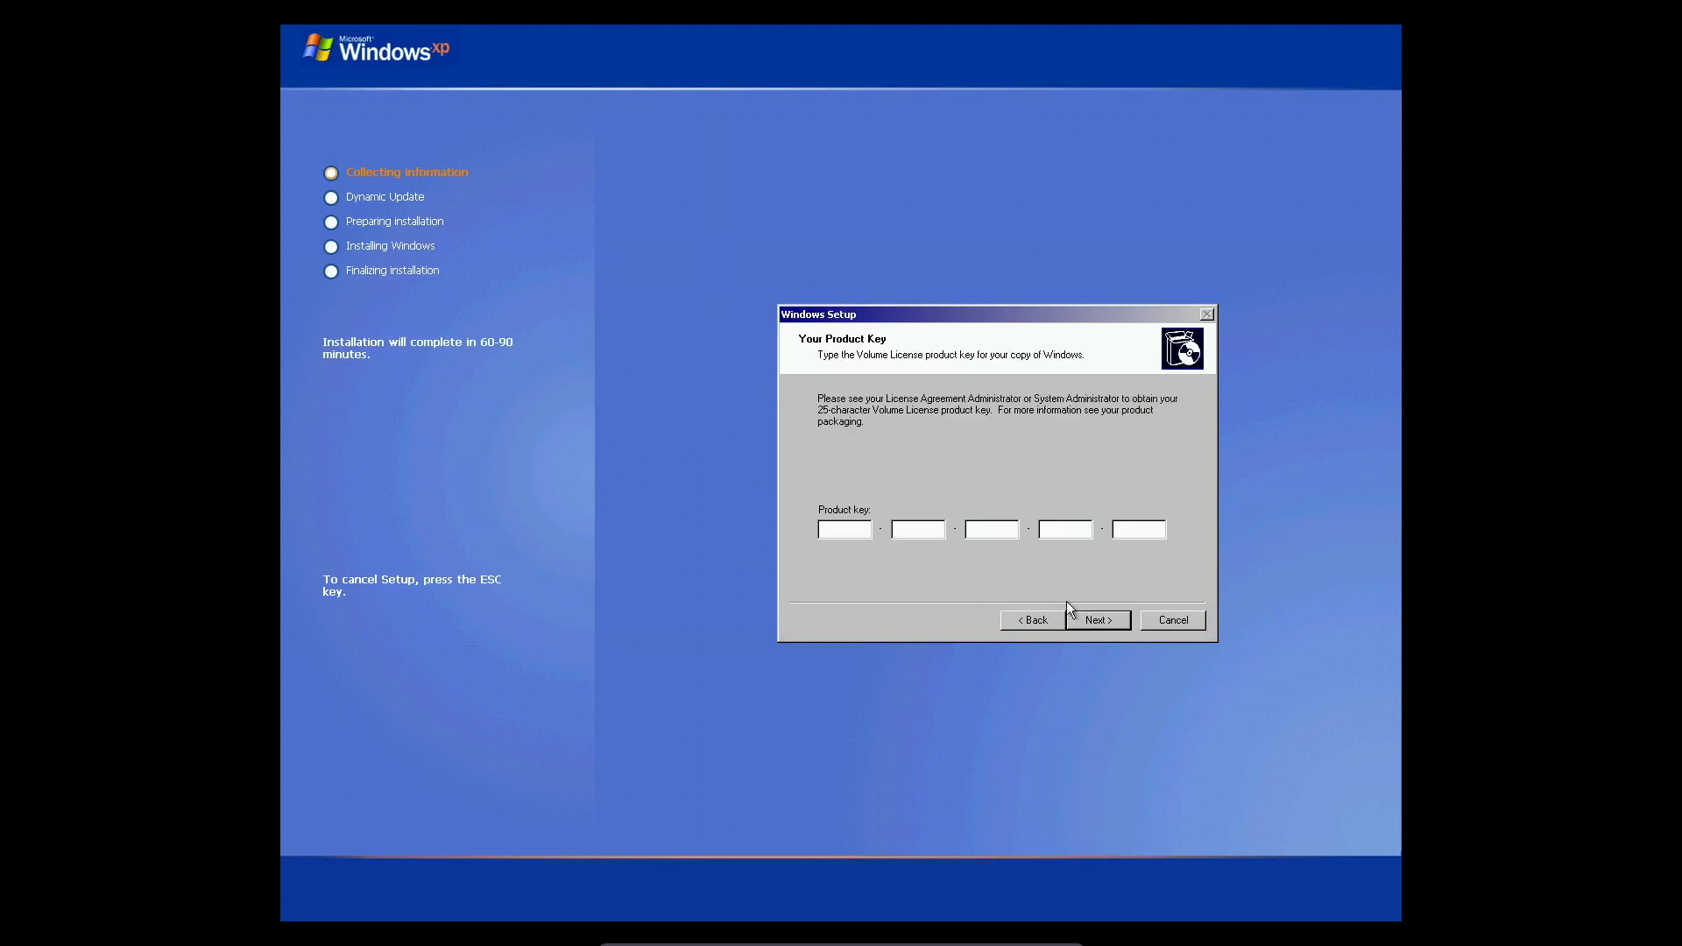
pyautogui.click(1097, 620)
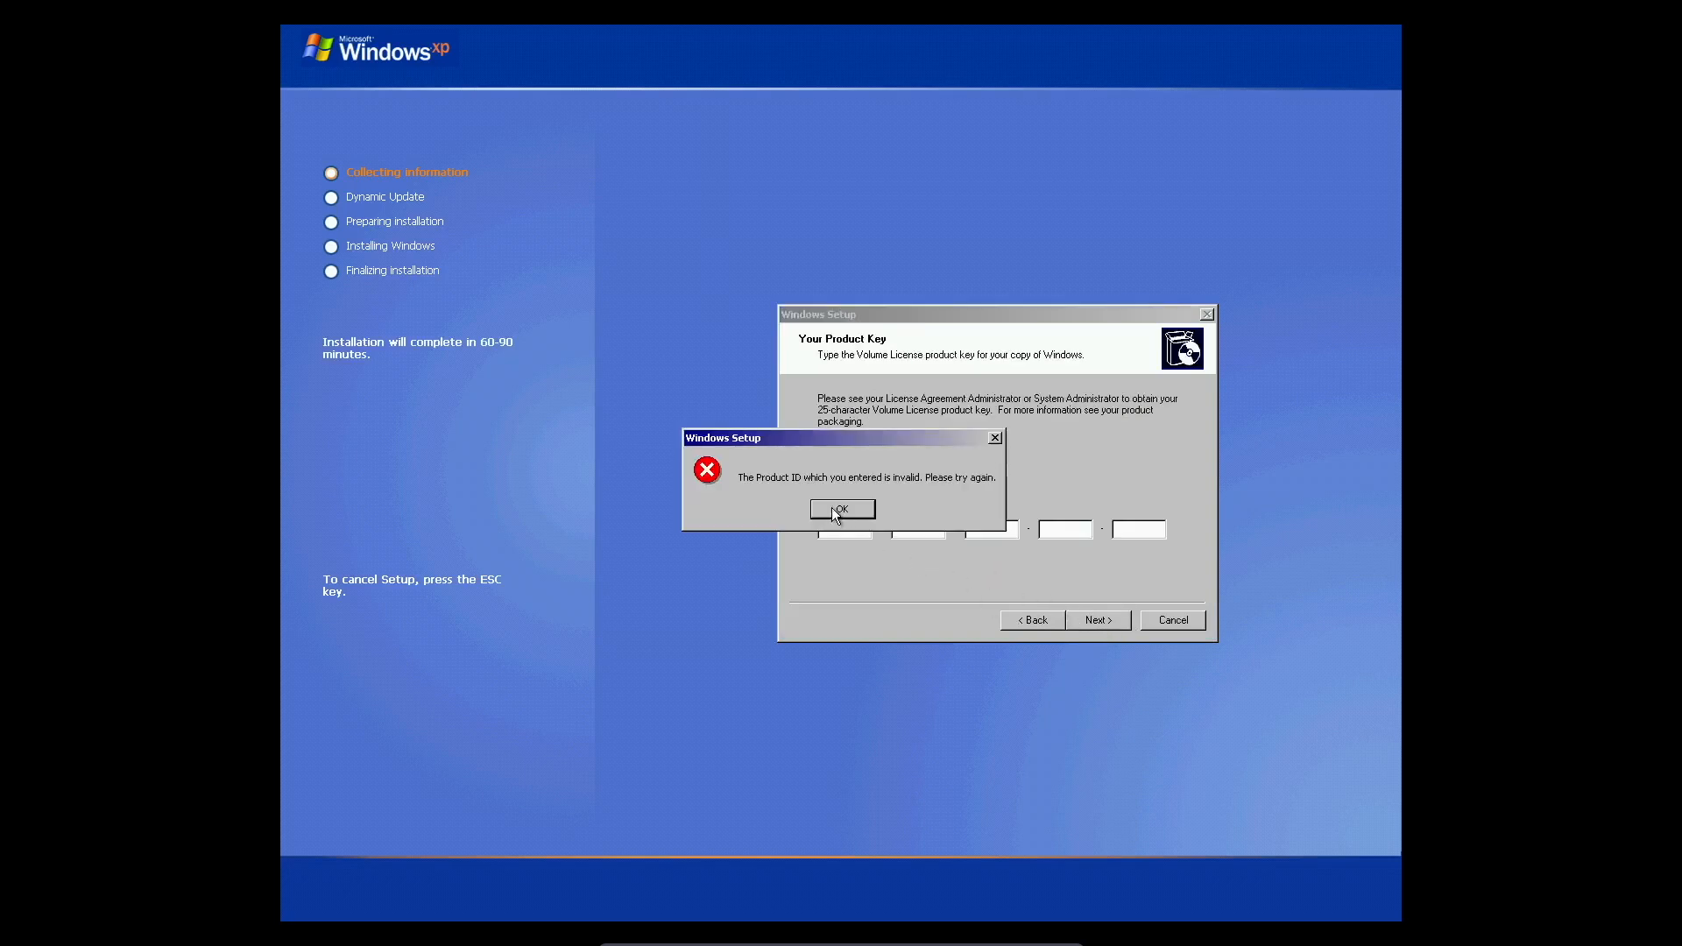
# Step: Confirm the product key and settle the Dynamic Update choice to continue setup
pyautogui.click(843, 508)
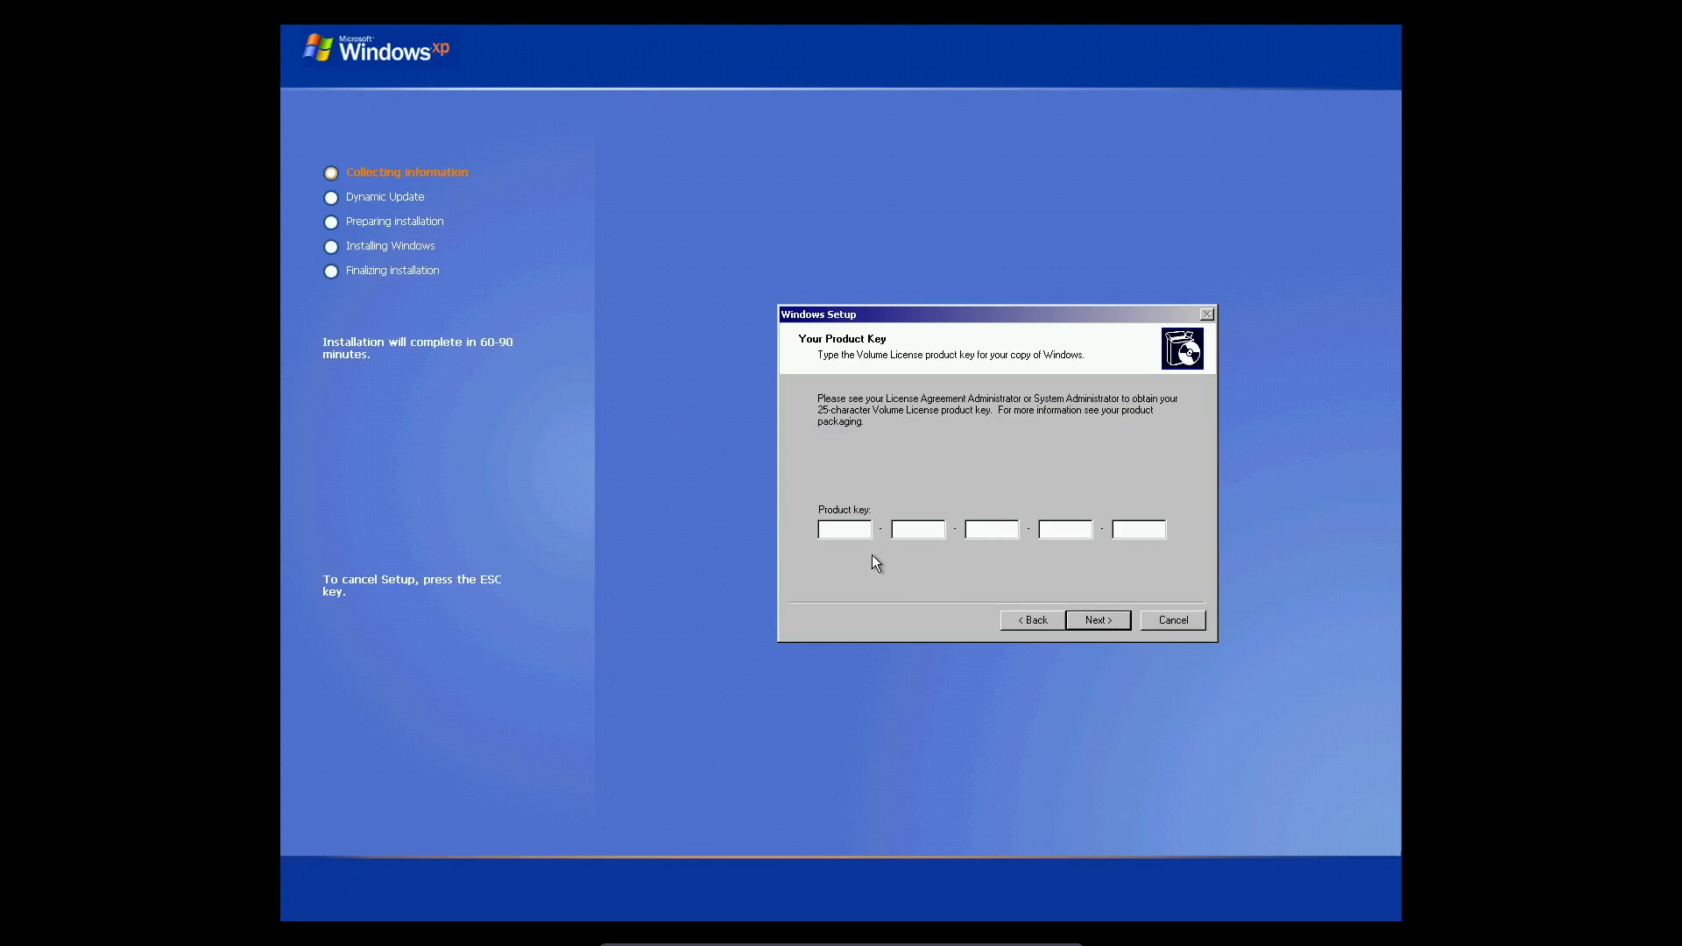
pyautogui.click(1097, 620)
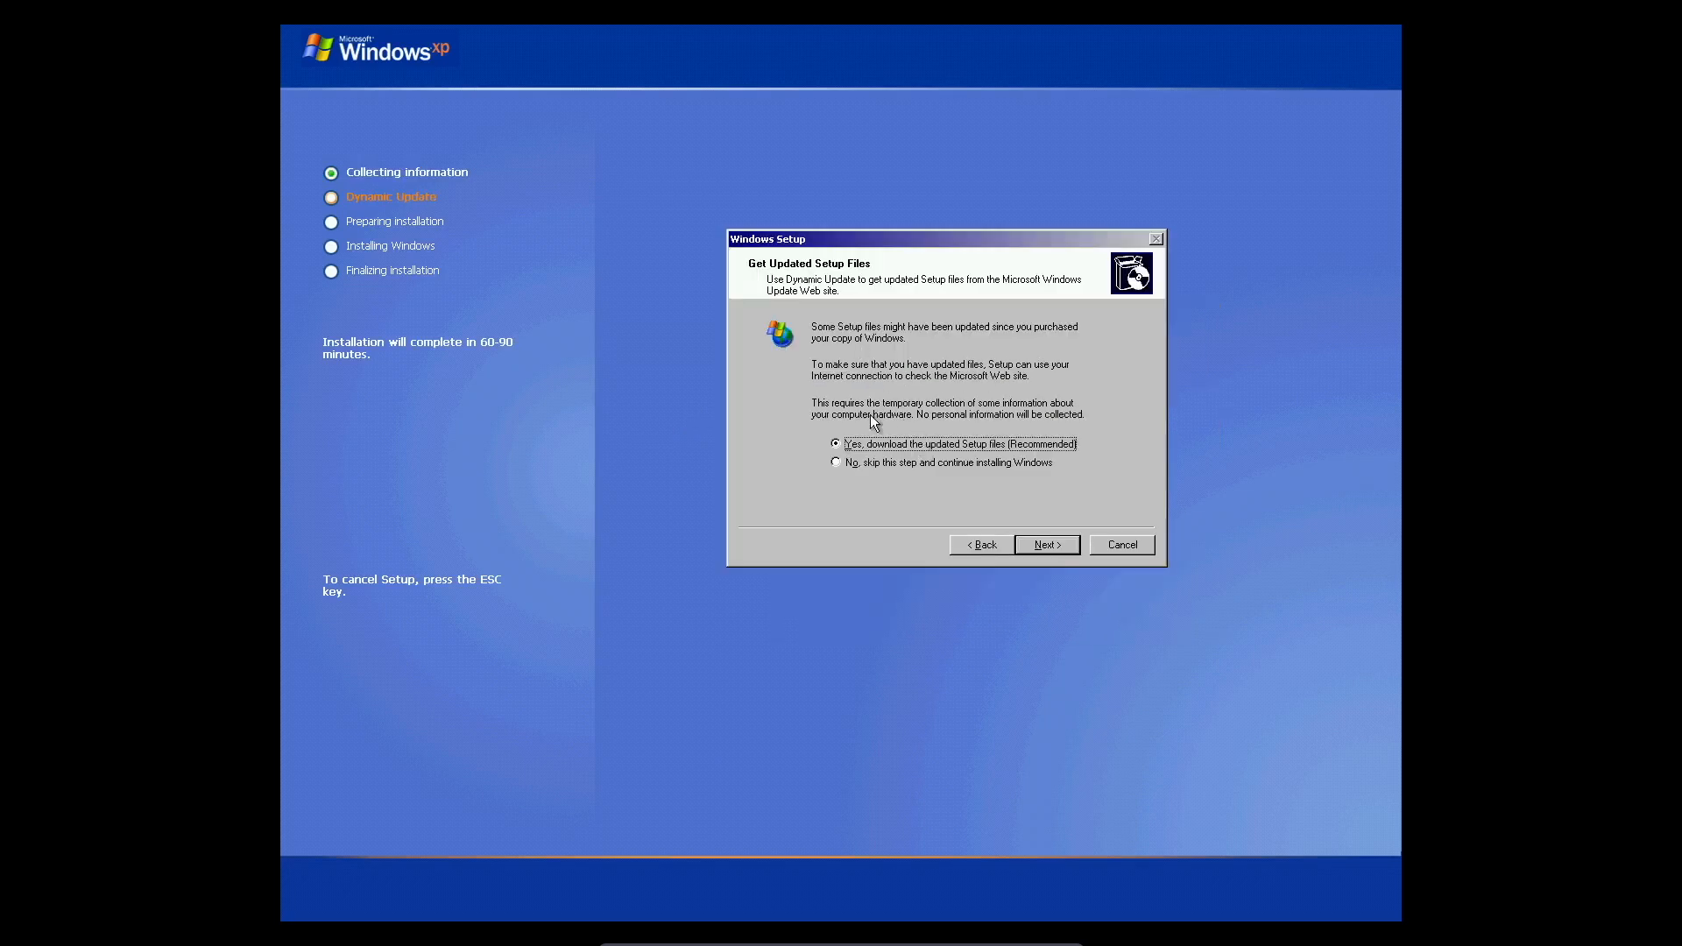
pyautogui.click(1044, 545)
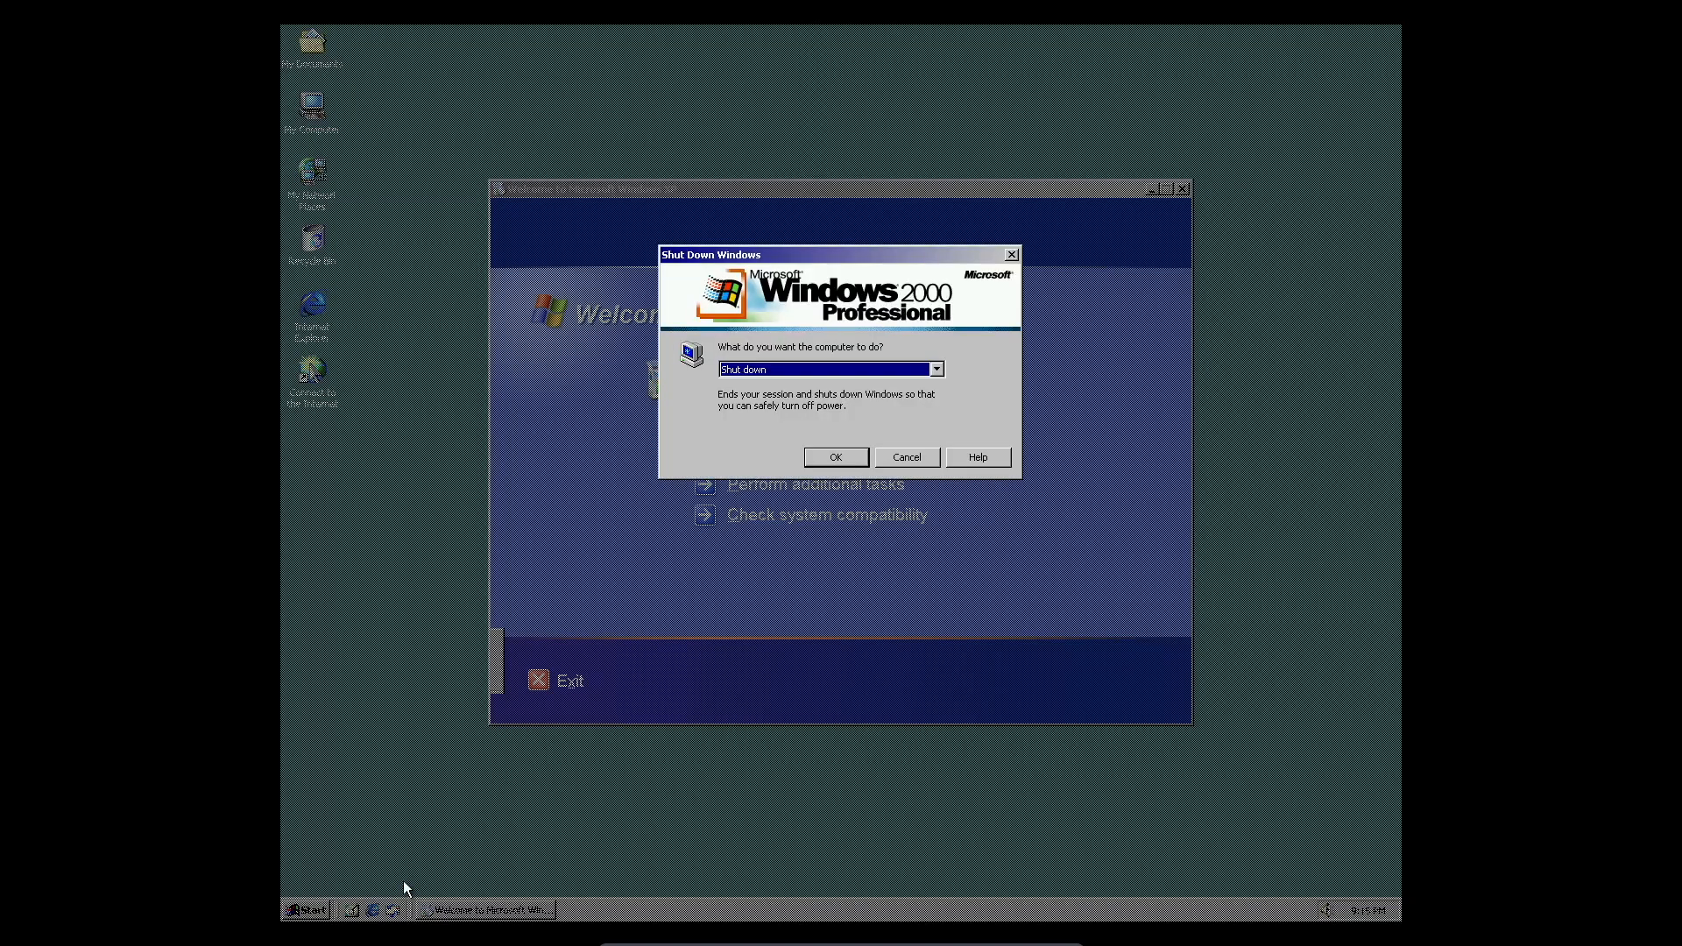
# Step: Choose Restart from the Windows 2000 shut-down options to continue the upgrade
pyautogui.click(932, 368)
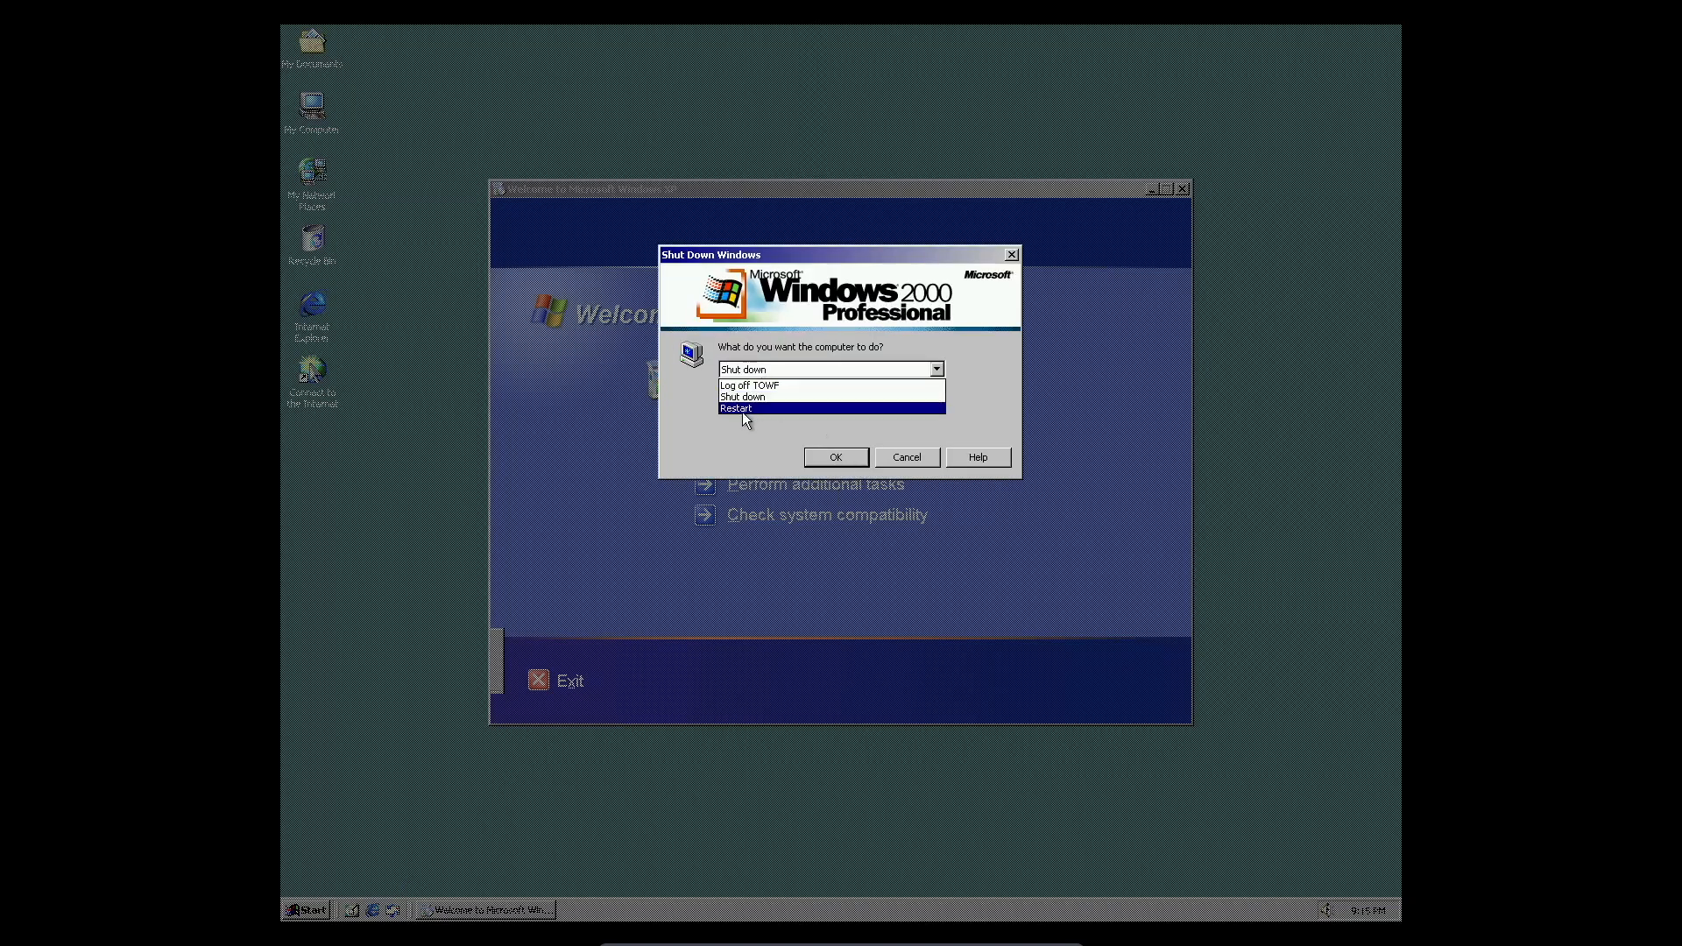
pyautogui.click(835, 457)
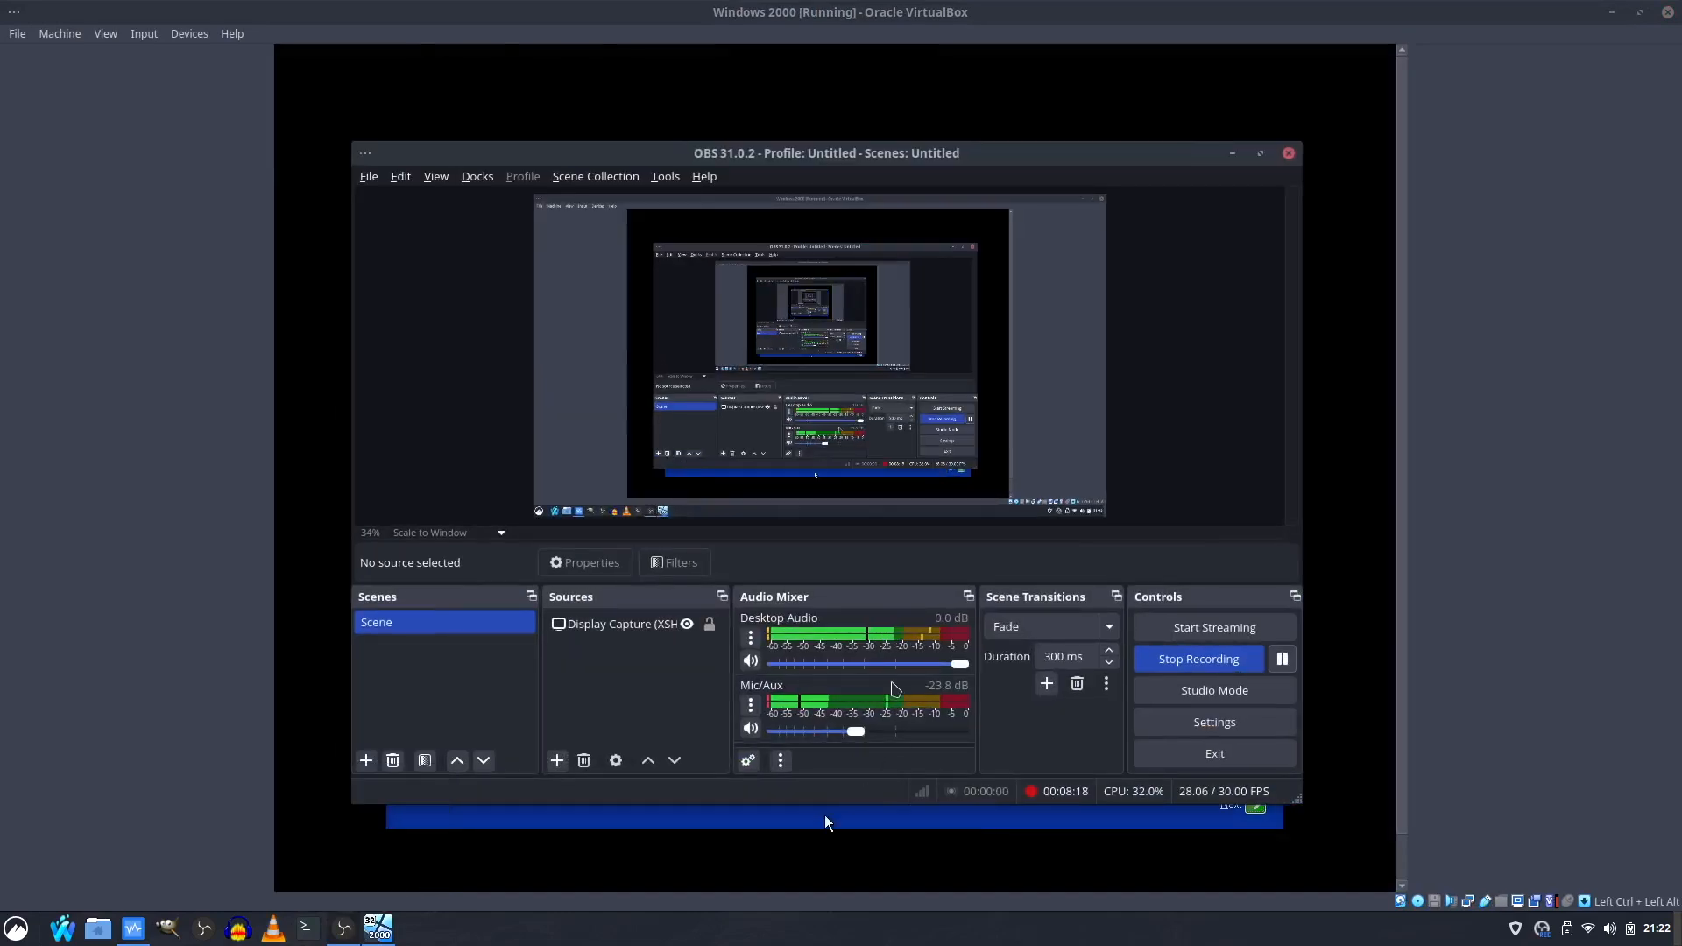
# Step: Lower the Desktop Audio slider in the Audio Mixer to about -34 dB
pyautogui.moveTo(960, 664); pyautogui.dragTo(944, 664)
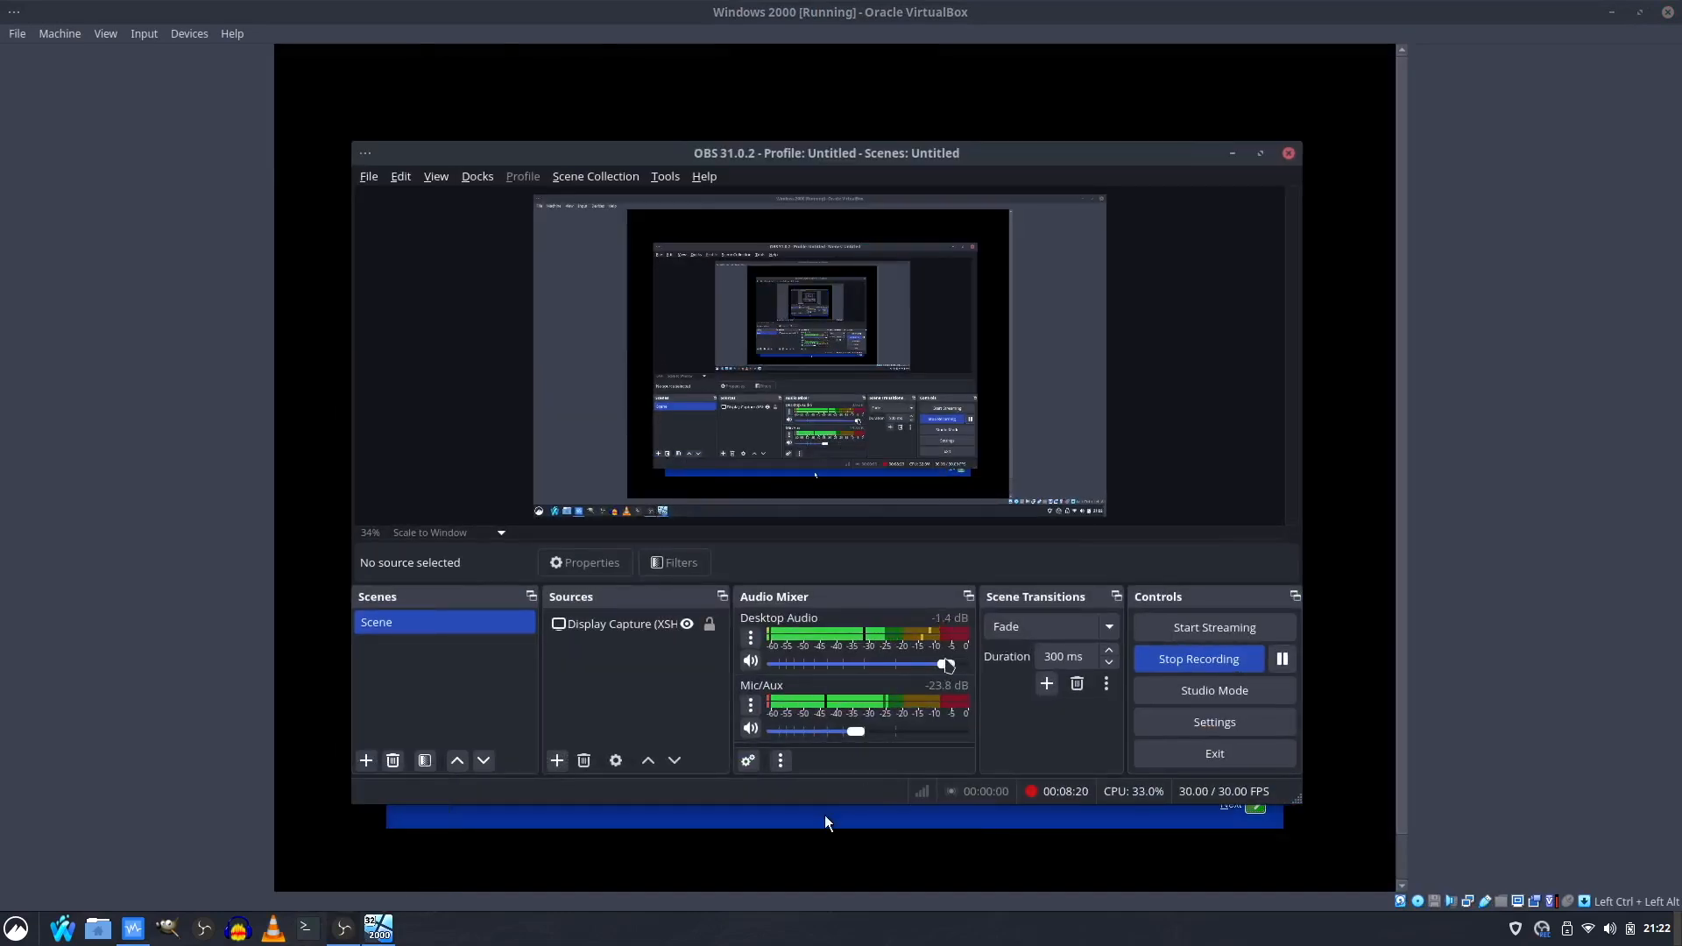
pyautogui.moveTo(944, 666); pyautogui.dragTo(874, 666)
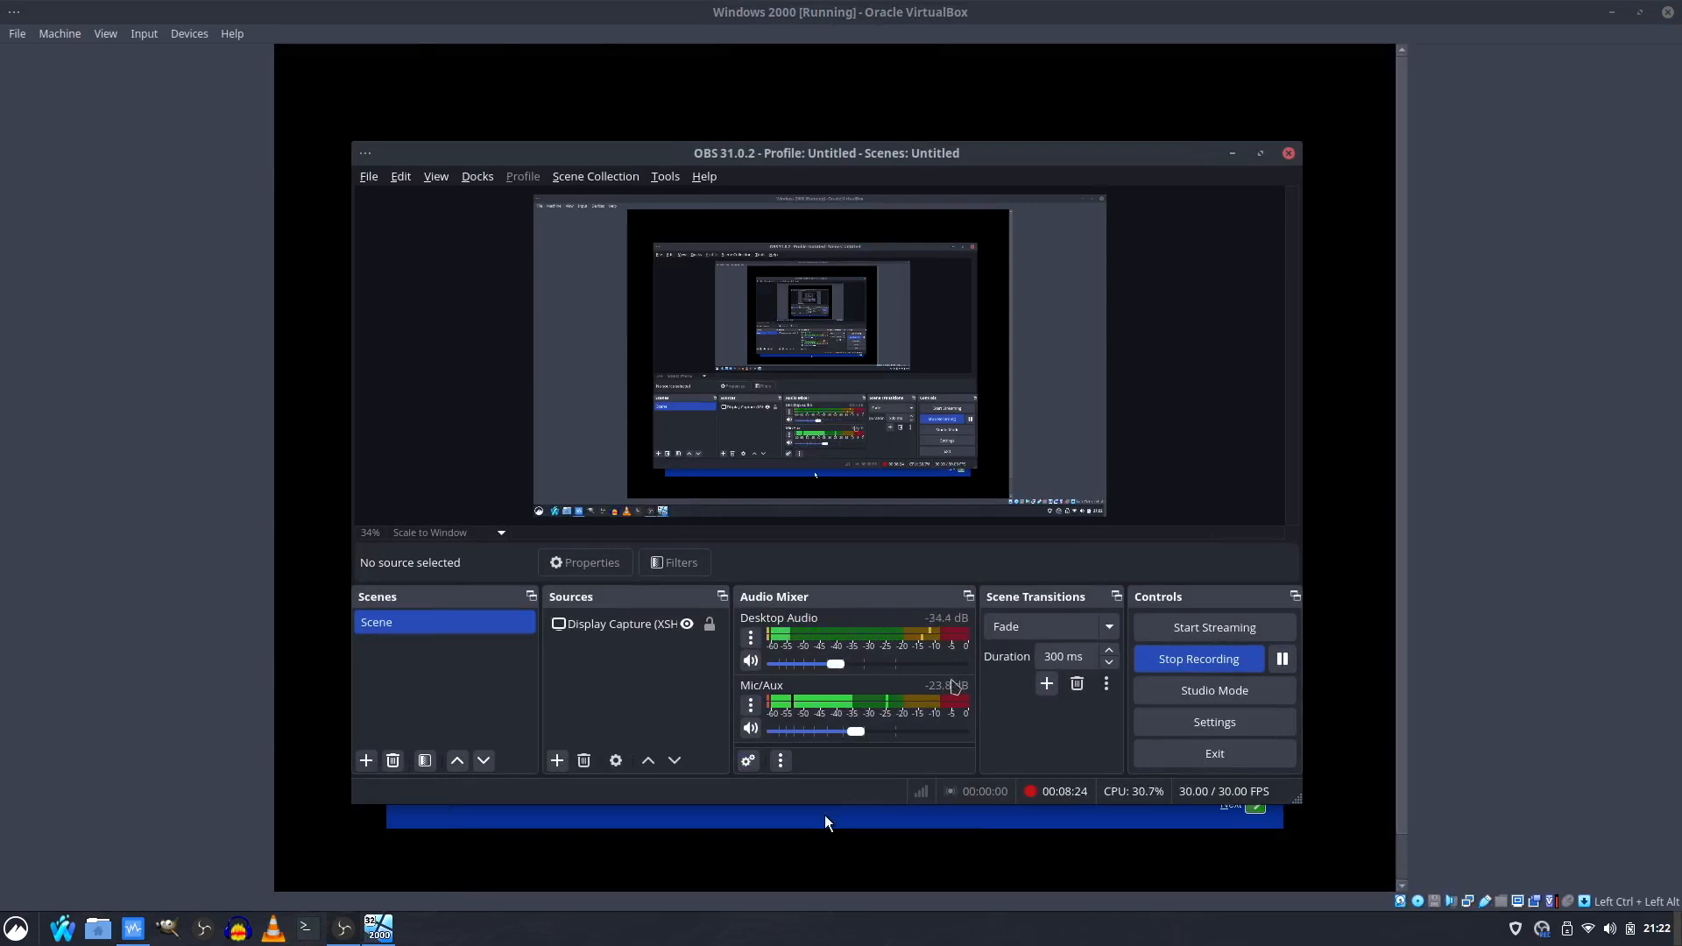
pyautogui.moveTo(1251, 442)
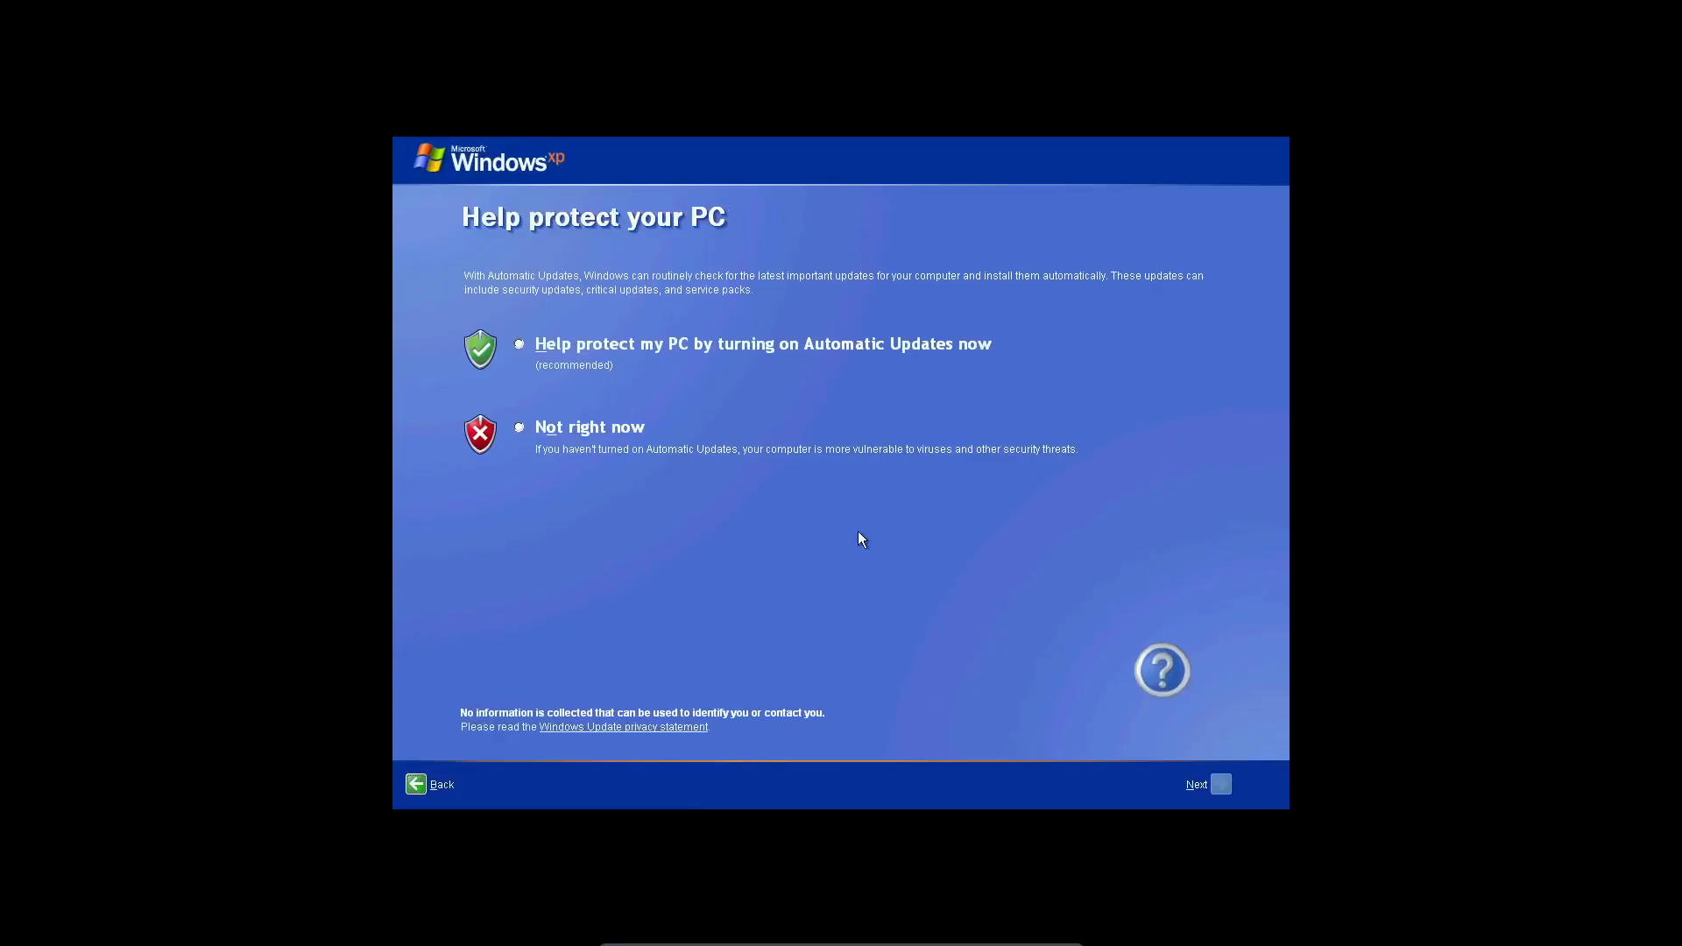
# Step: Choose Not right now for Automatic Updates, skip registration and finish to reach the XP desktop
pyautogui.click(518, 426)
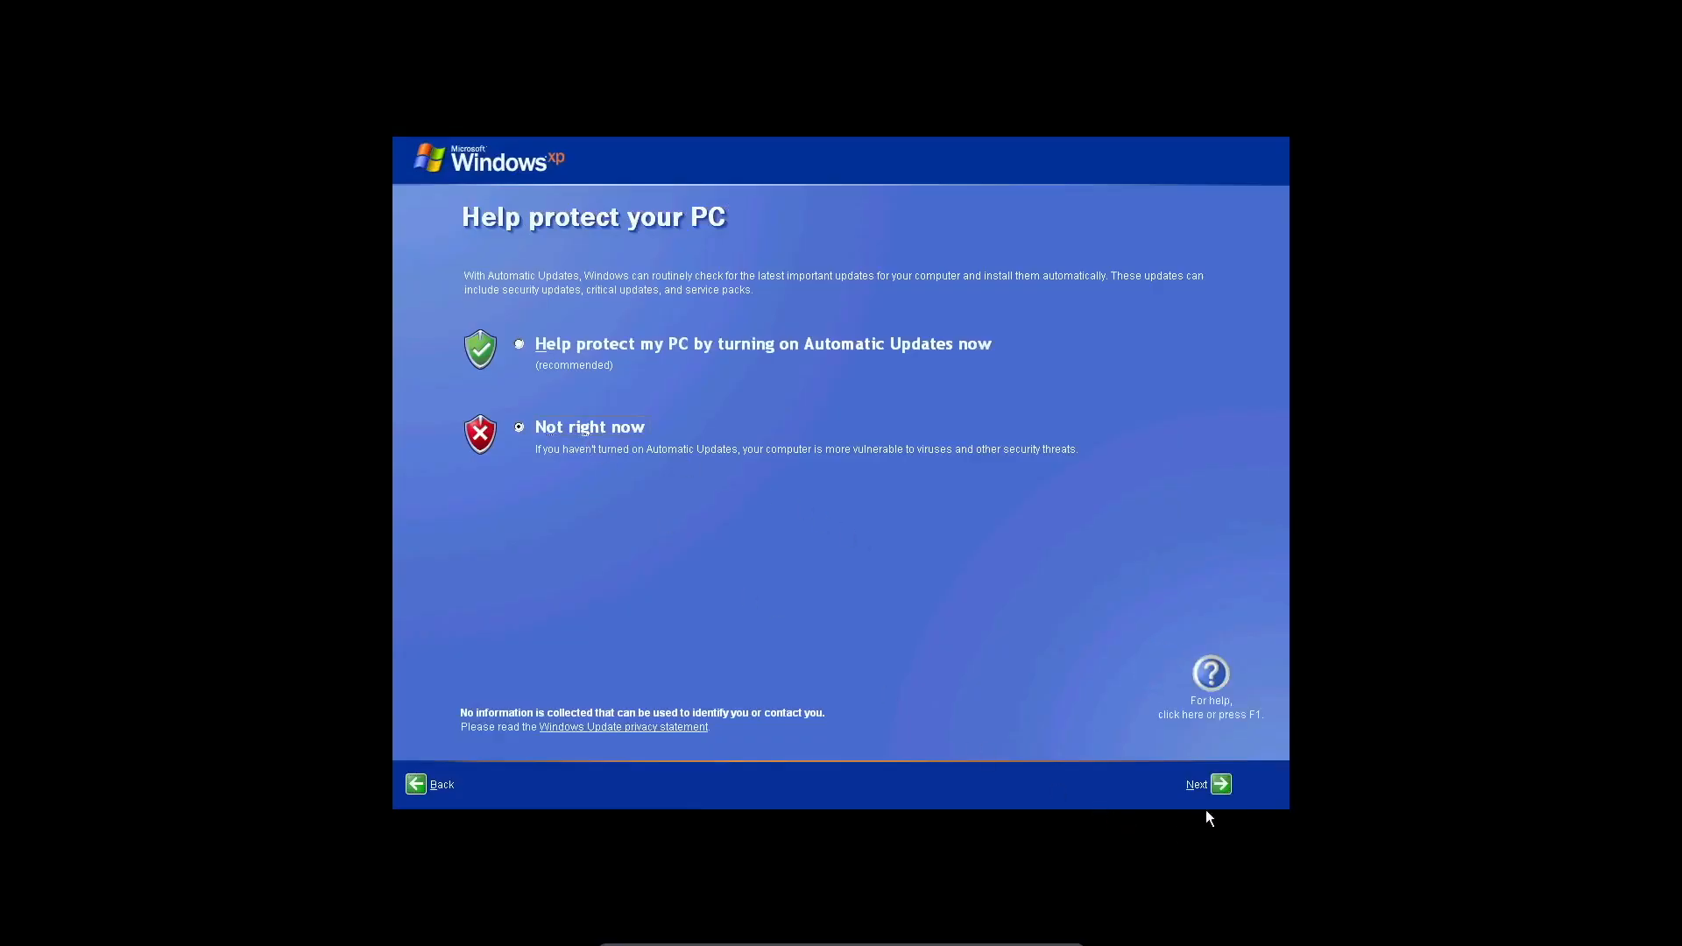
pyautogui.click(1205, 785)
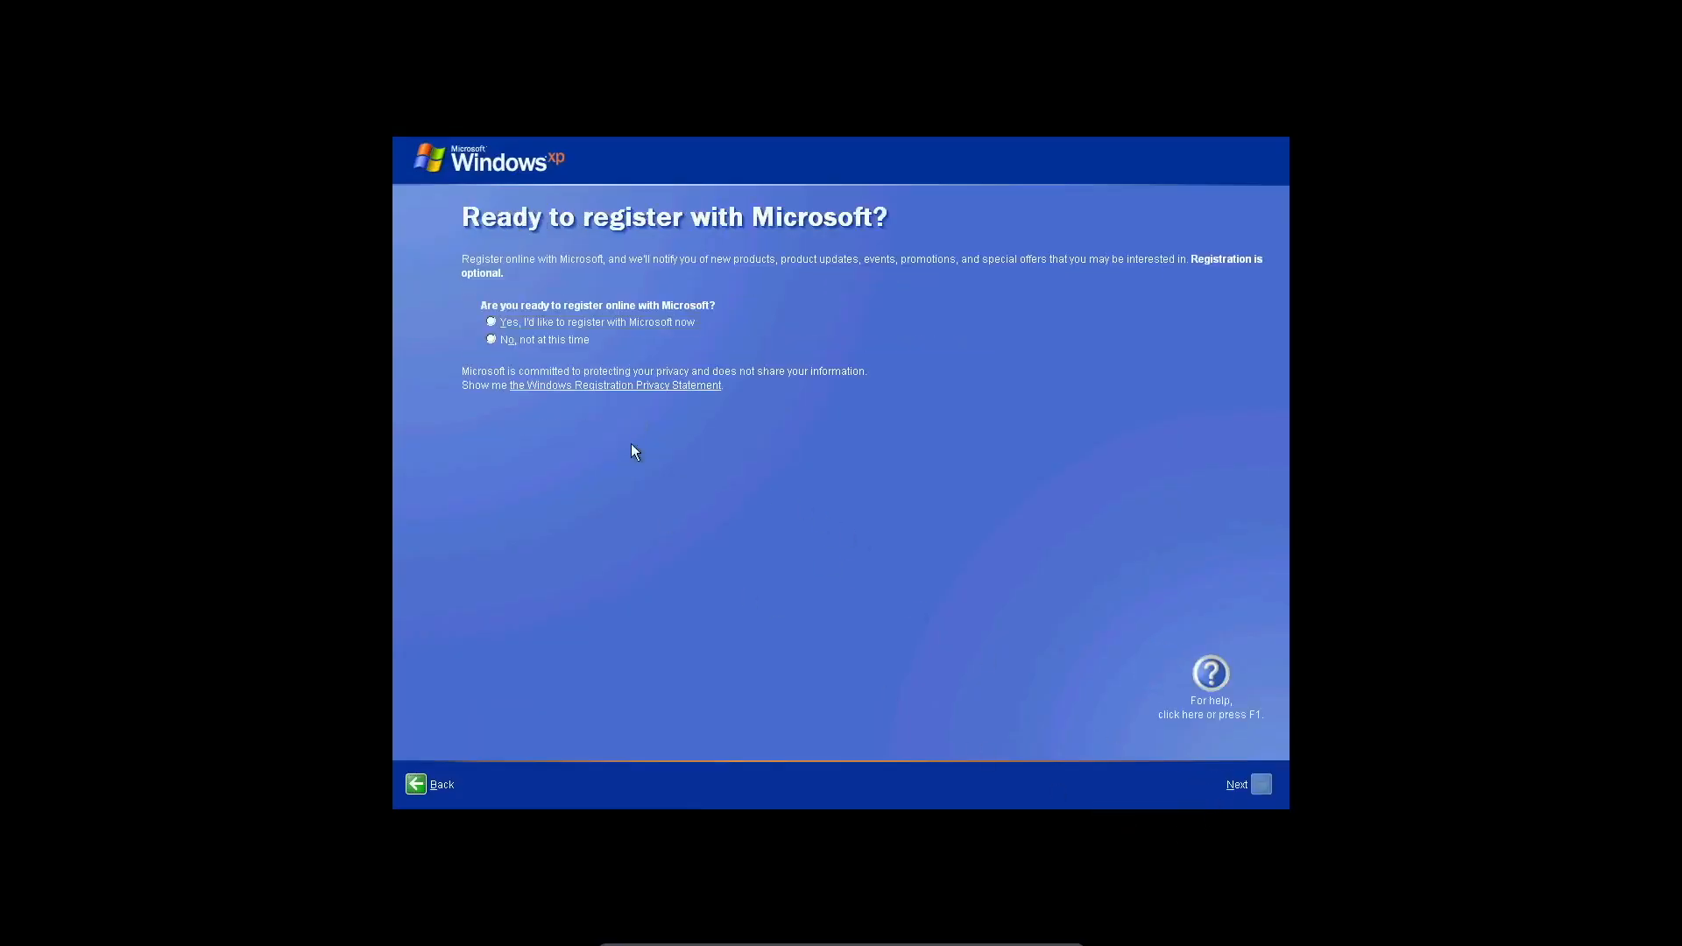
pyautogui.click(1246, 784)
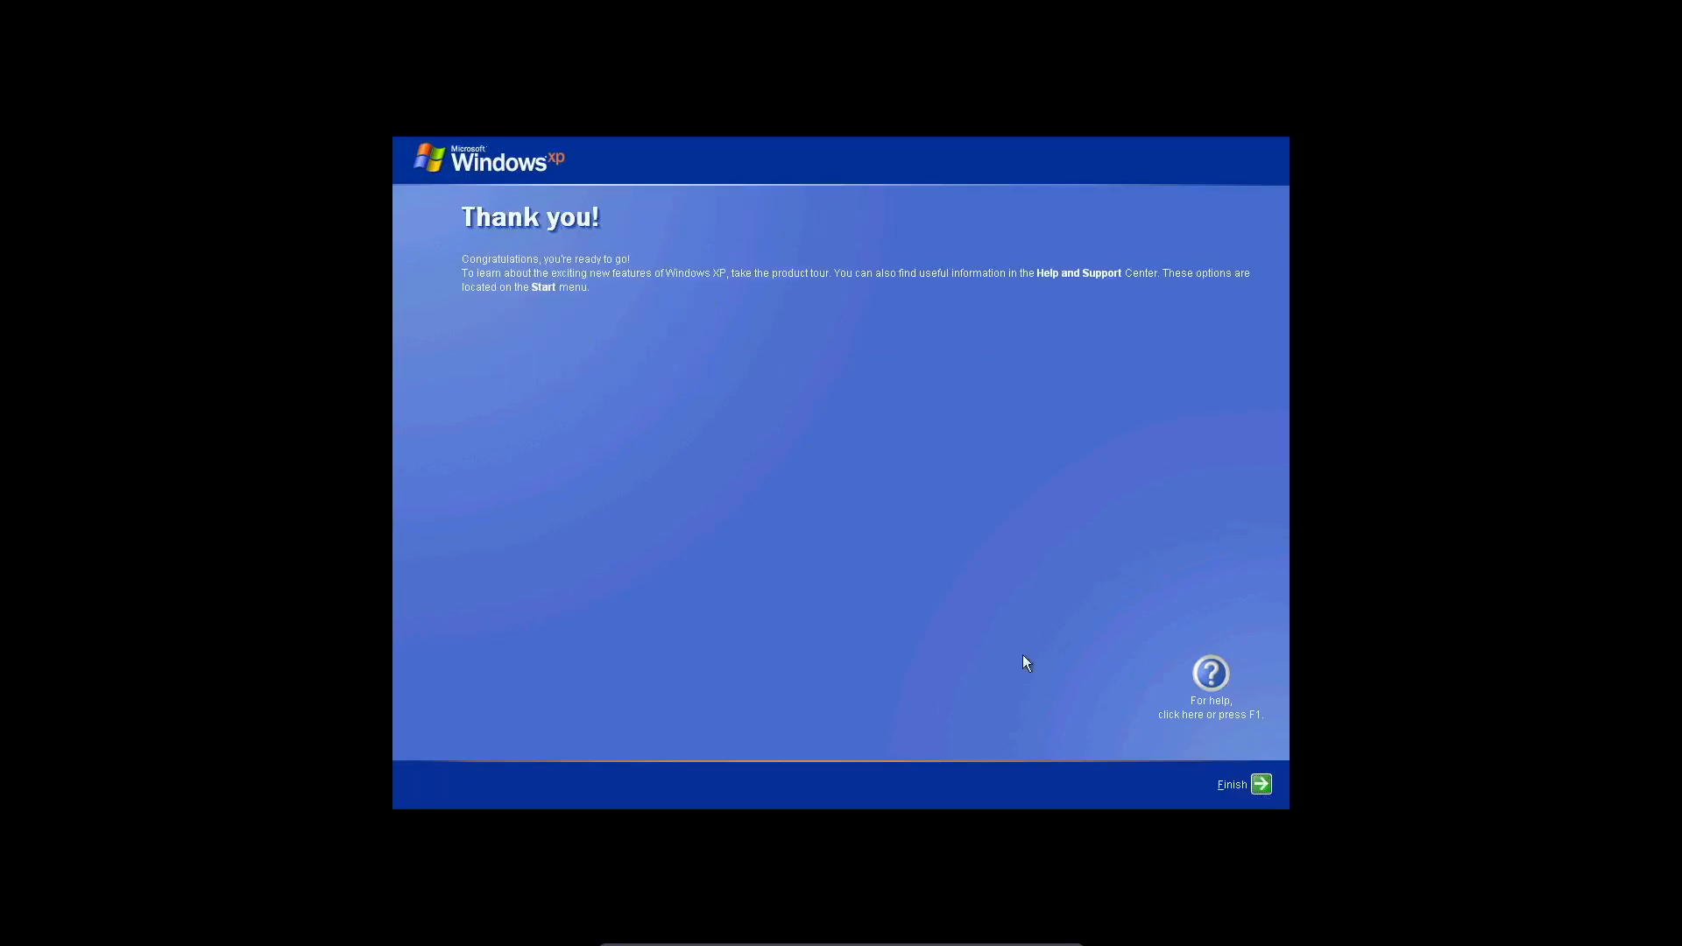
pyautogui.click(1244, 784)
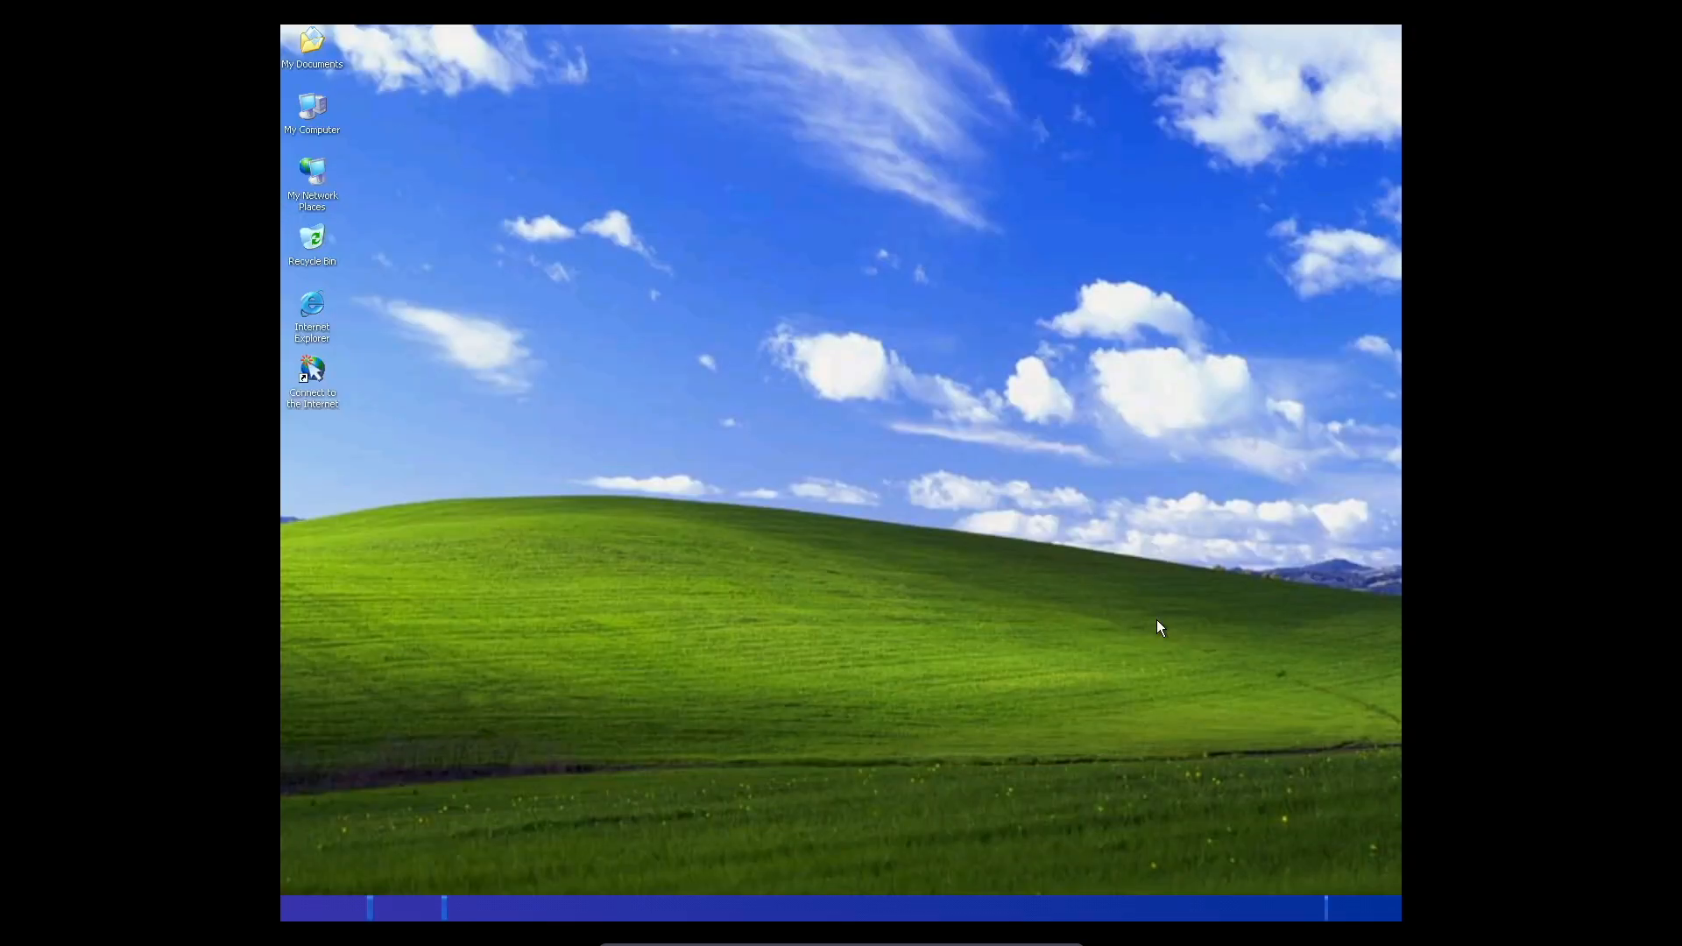
pyautogui.click(319, 907)
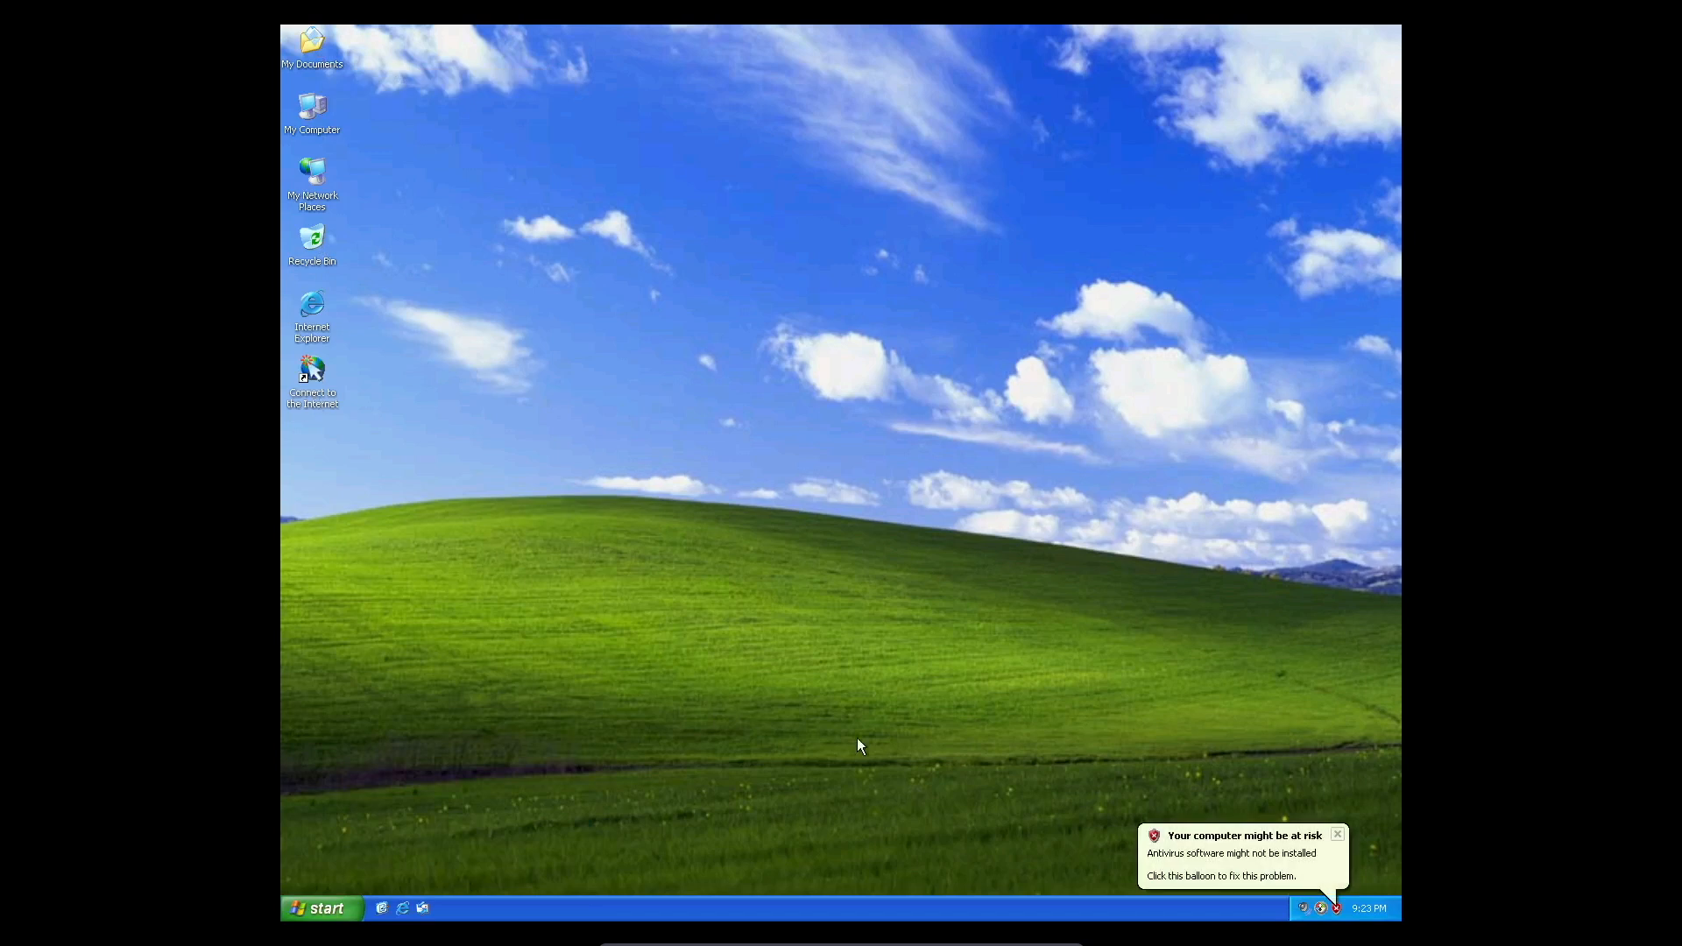
pyautogui.click(1223, 853)
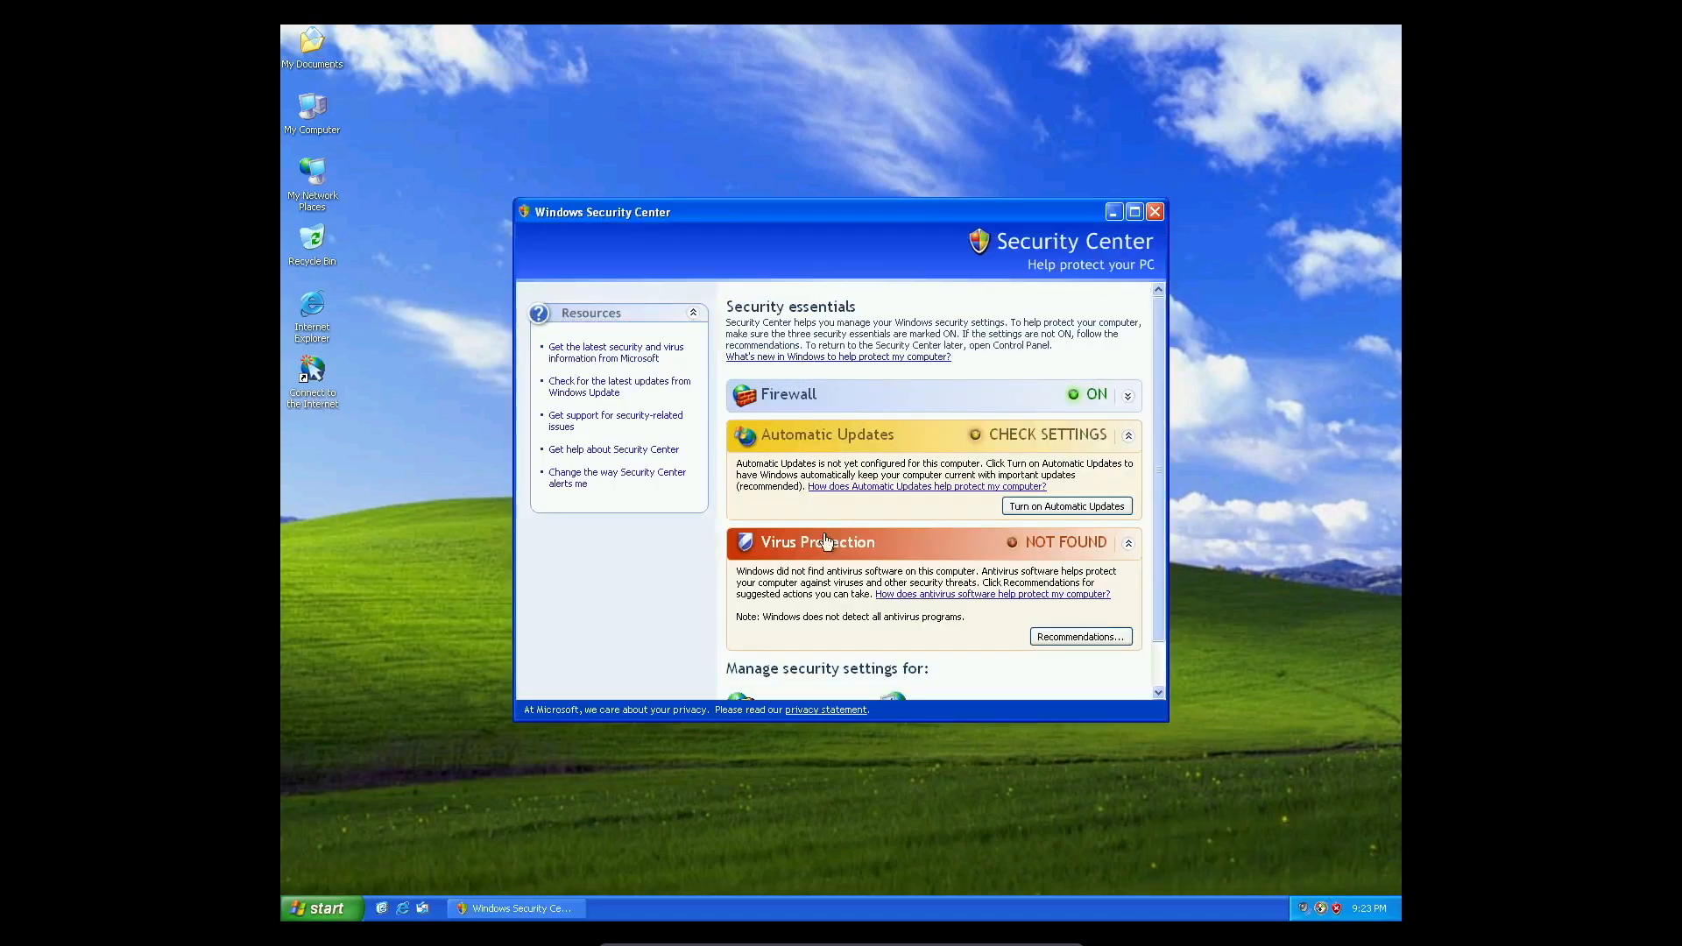
pyautogui.click(1154, 212)
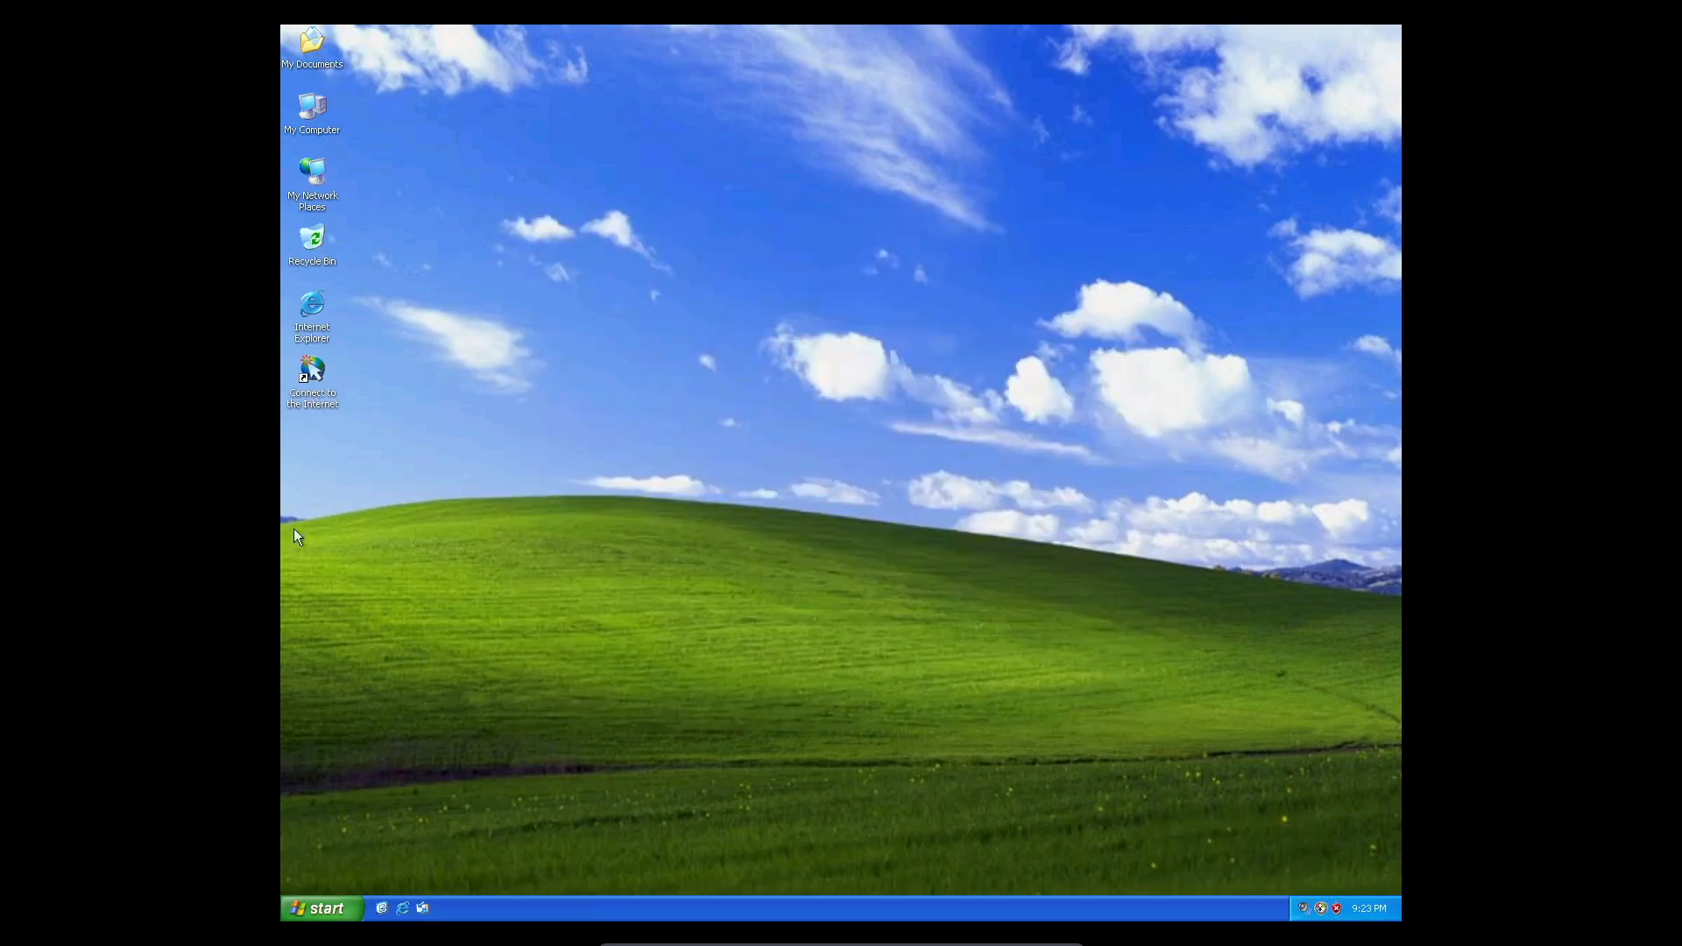
pyautogui.click(321, 907)
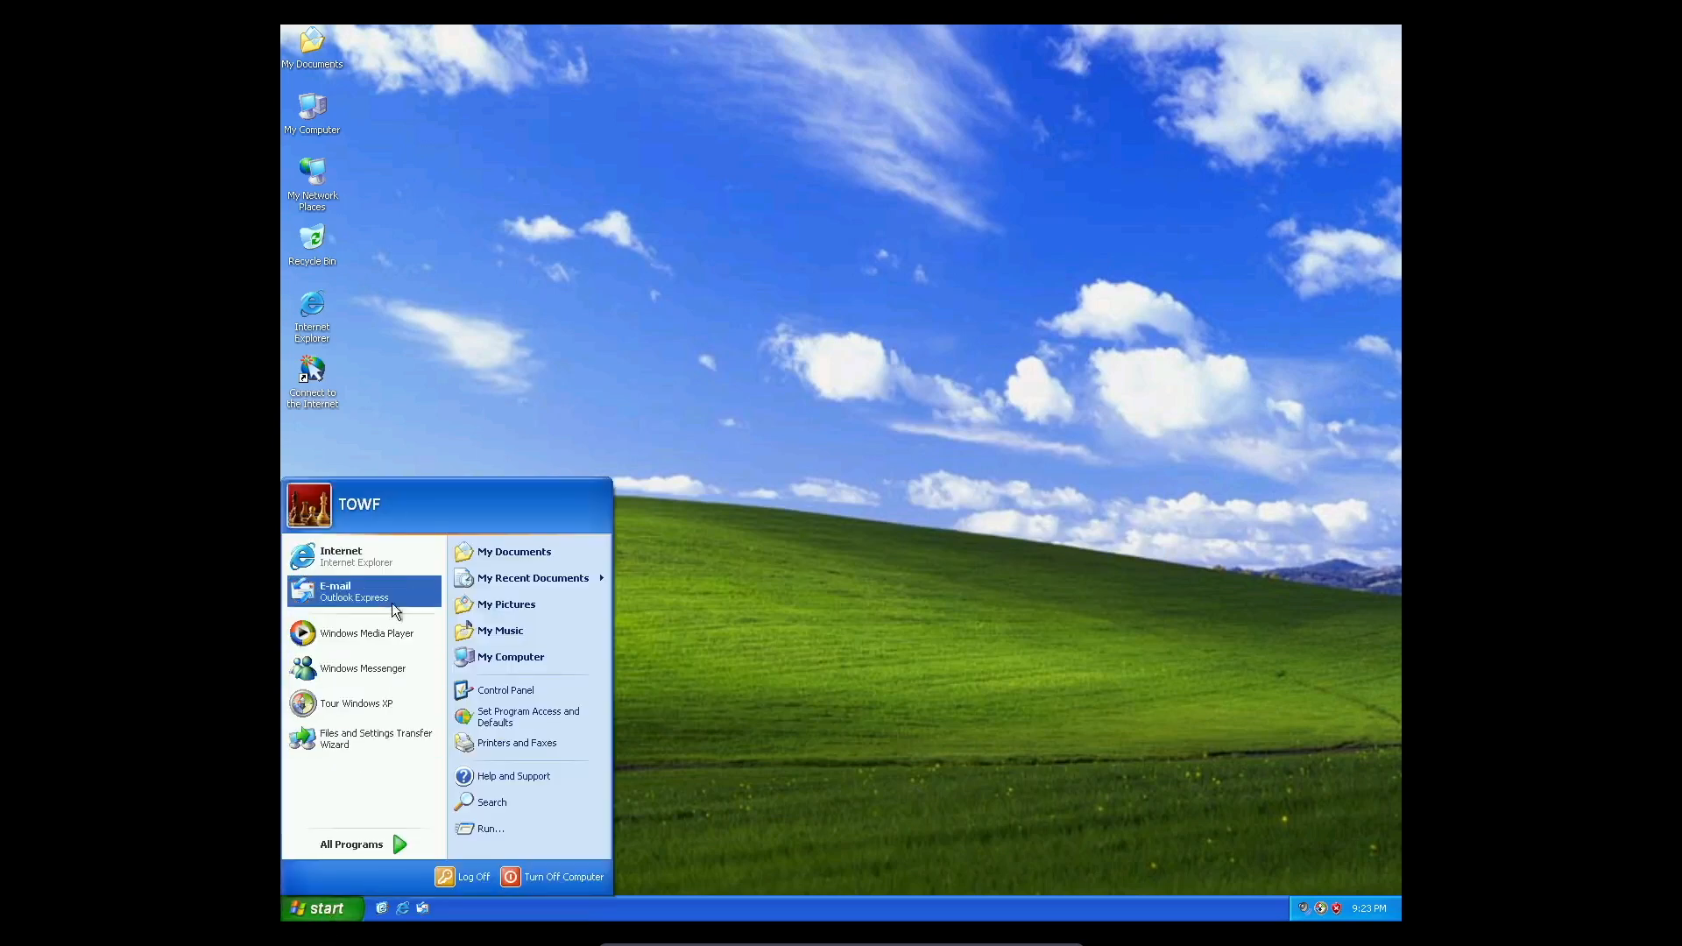
pyautogui.moveTo(338, 909)
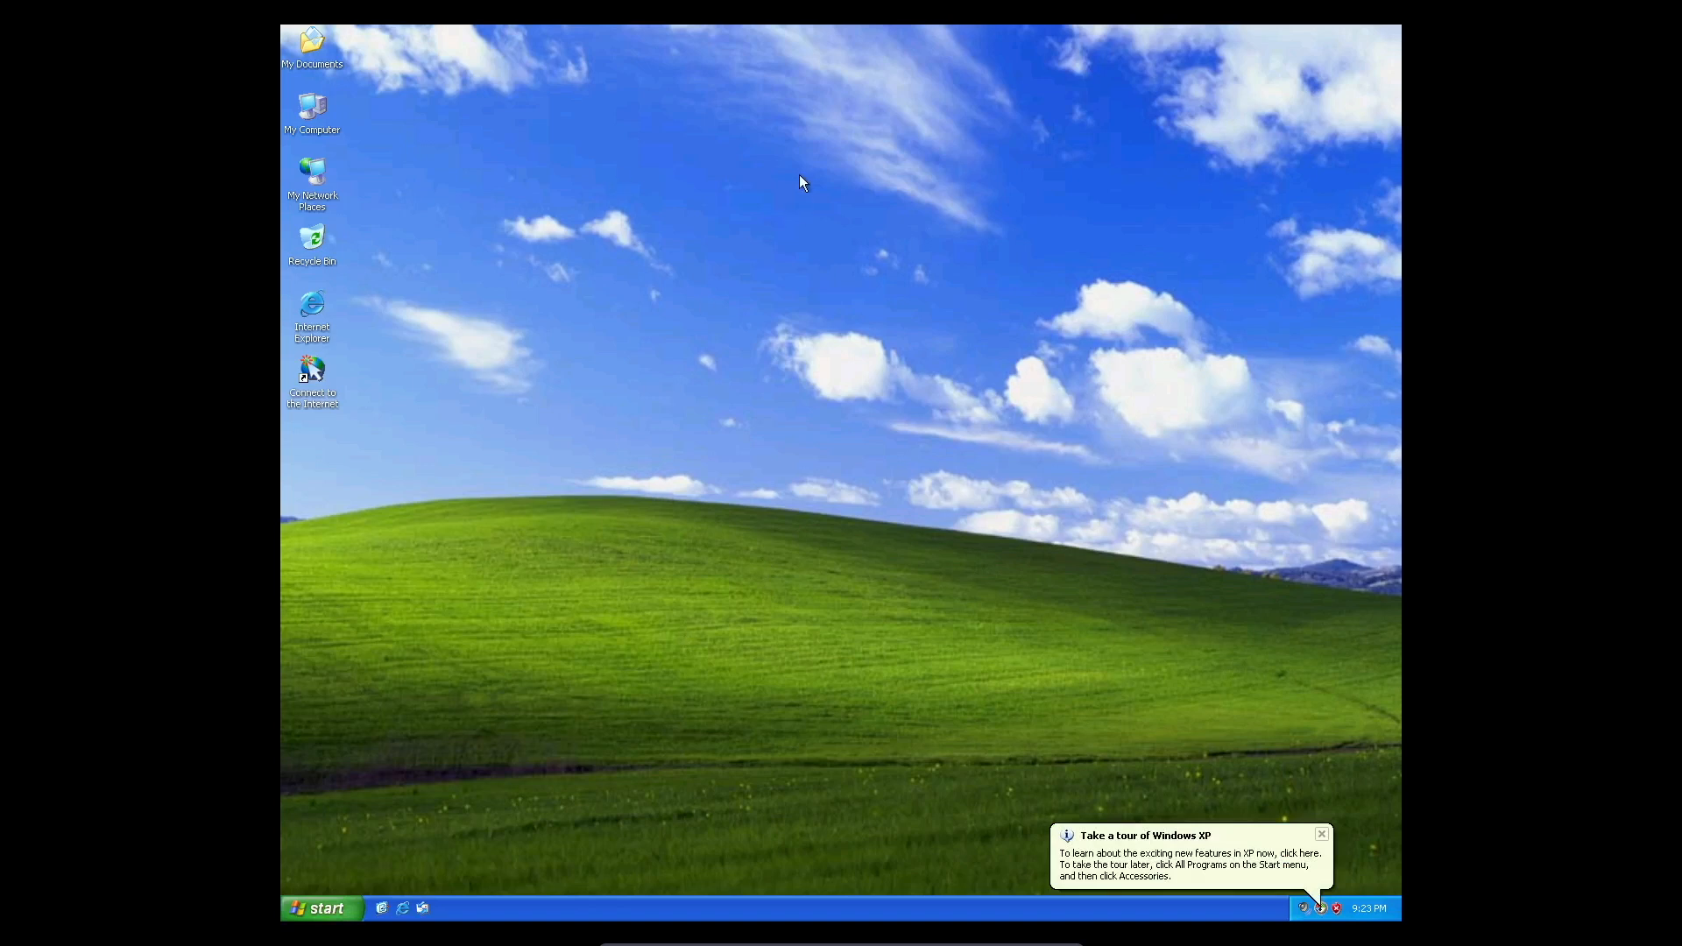
pyautogui.moveTo(713, 523)
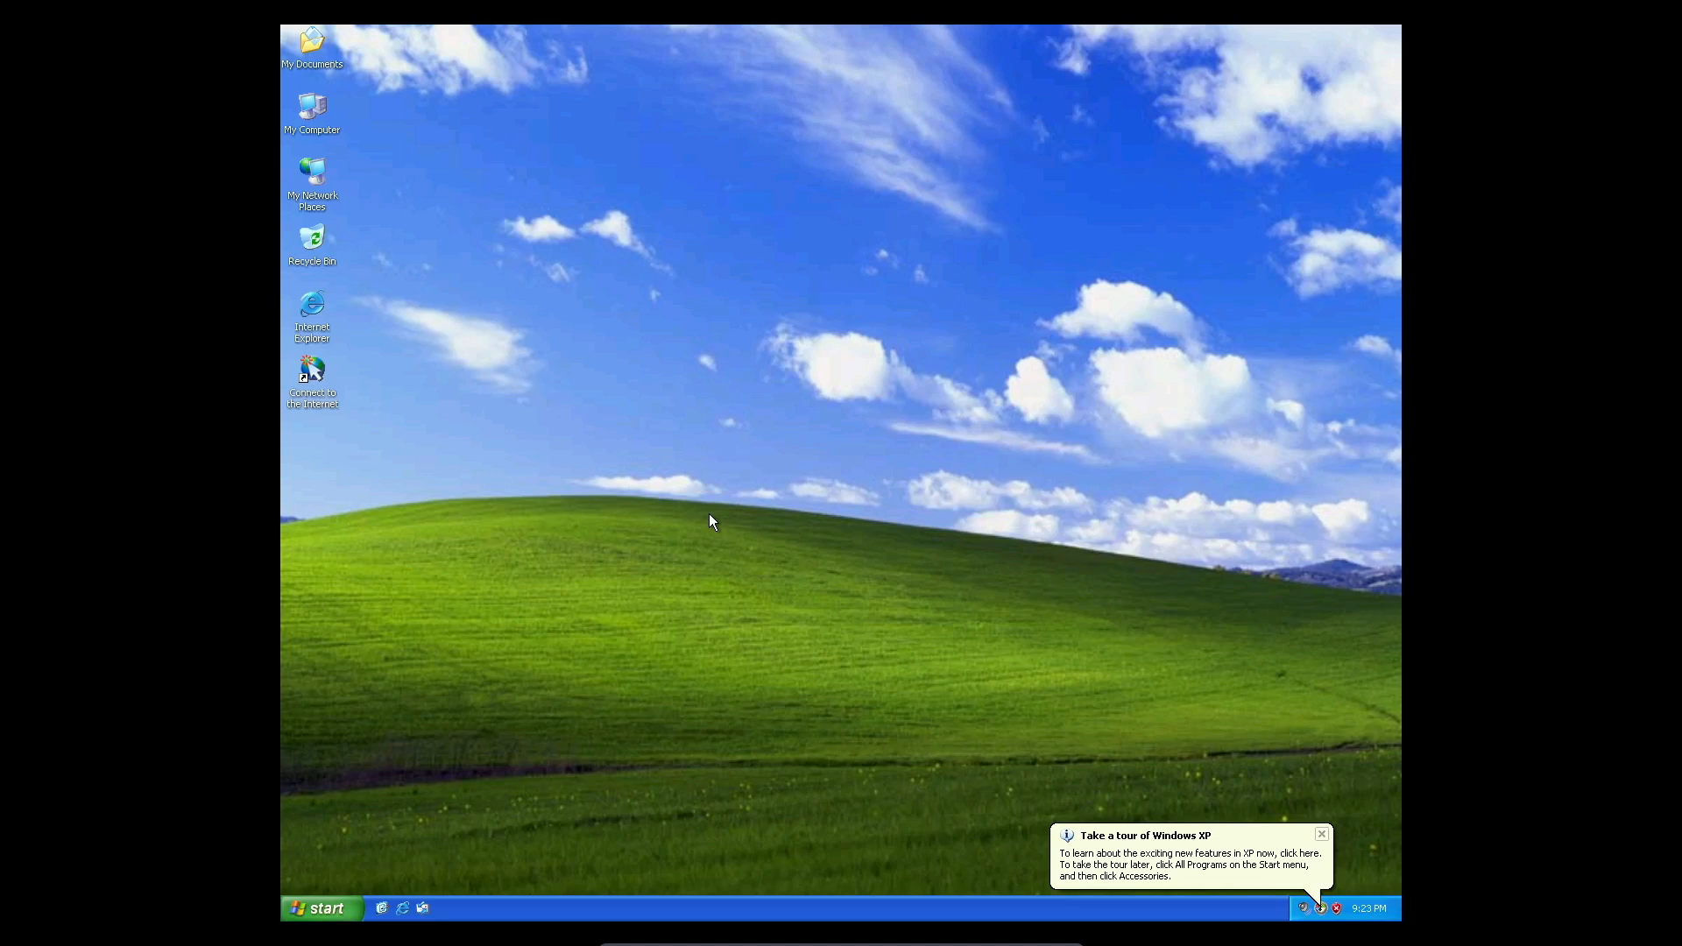